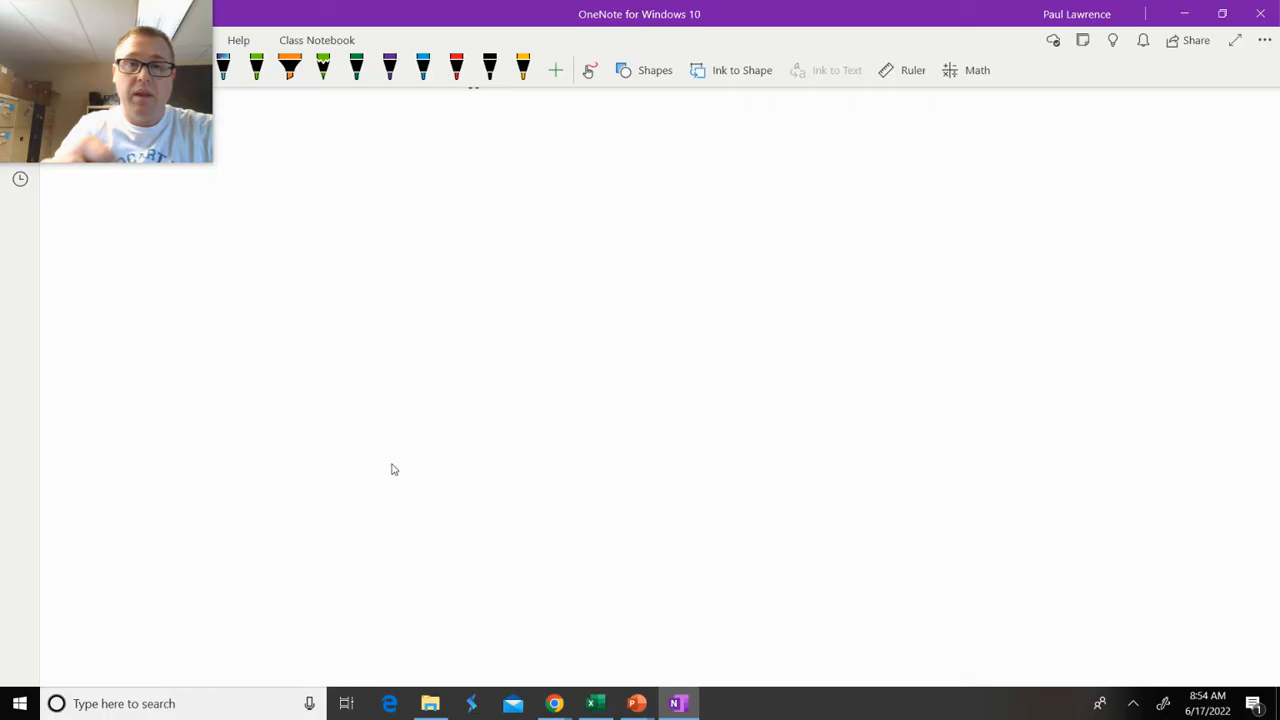
Pick the black pen to handwrite c = νλ at the top of the page.
left_click(486, 70)
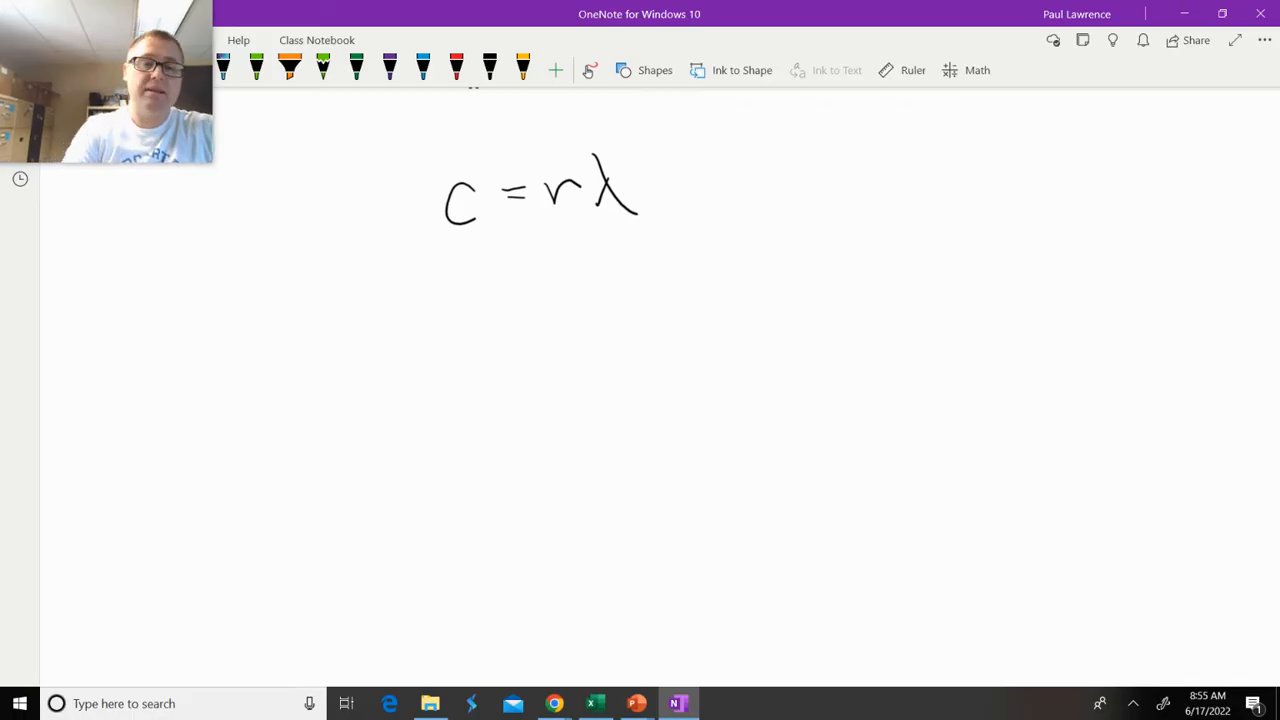
Handwrite λ↑ ν↓ and λ↓ ν↑ beneath the equation.
left_click_drag(240, 350, 215, 405)
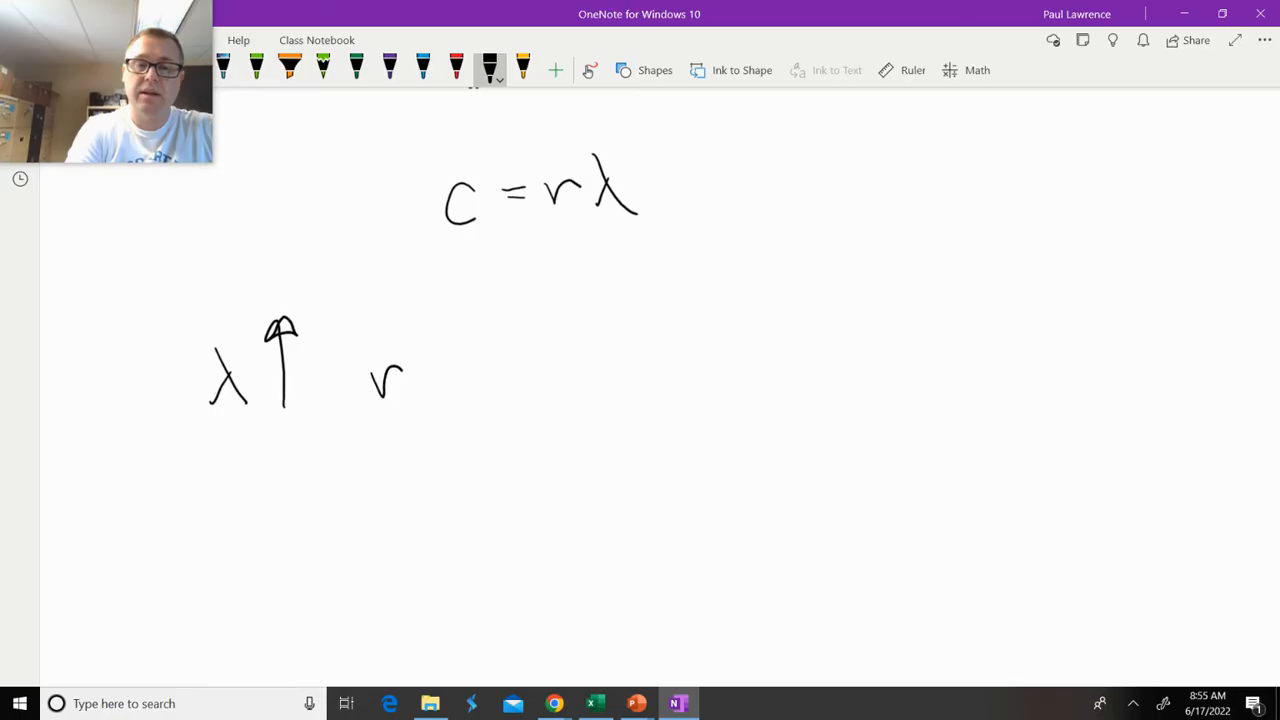
left_click_drag(445, 325, 445, 390)
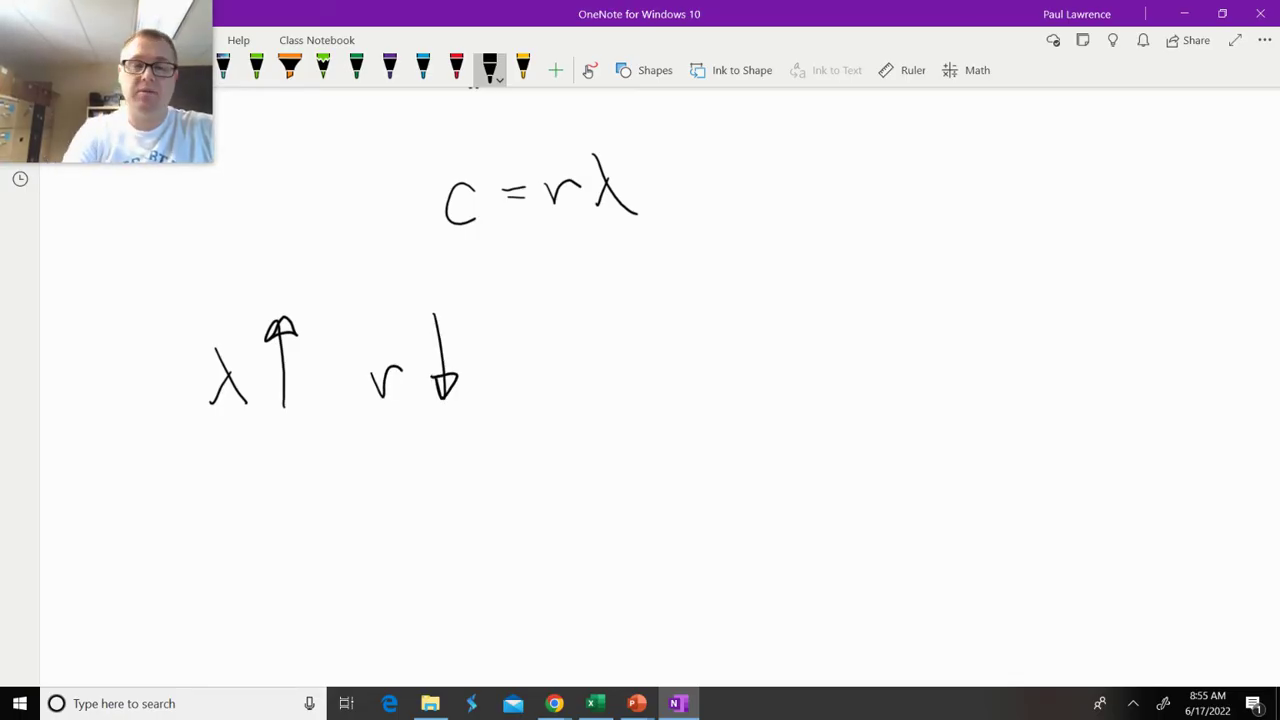
left_click_drag(615, 340, 650, 385)
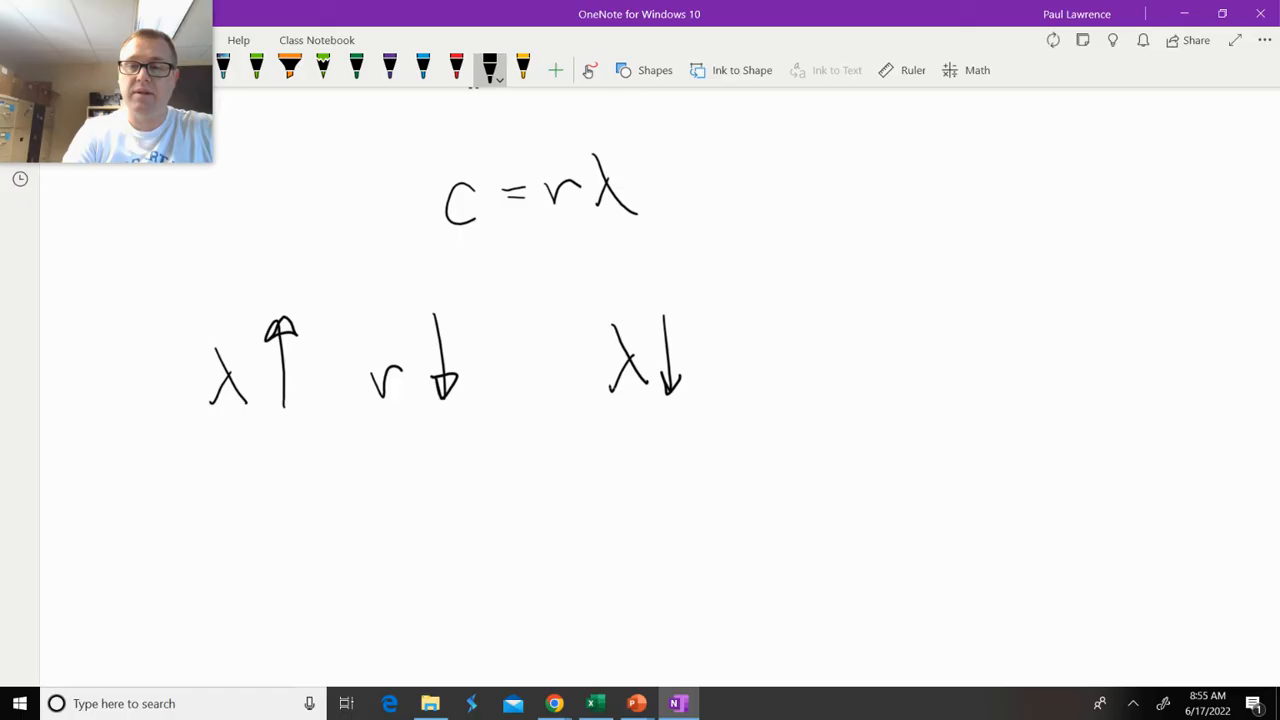
left_click_drag(770, 380, 820, 340)
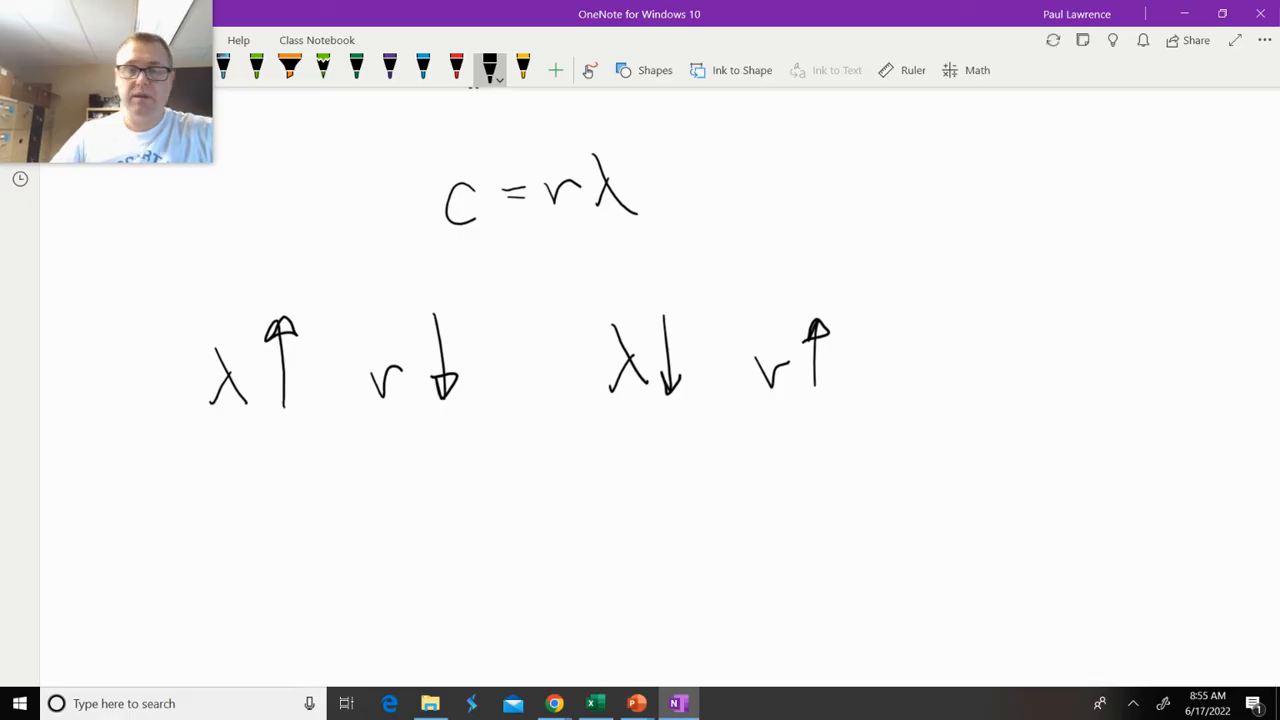
Draw a long black wave and mark one wavelength with a red double-headed arrow.
scroll("down", 3)
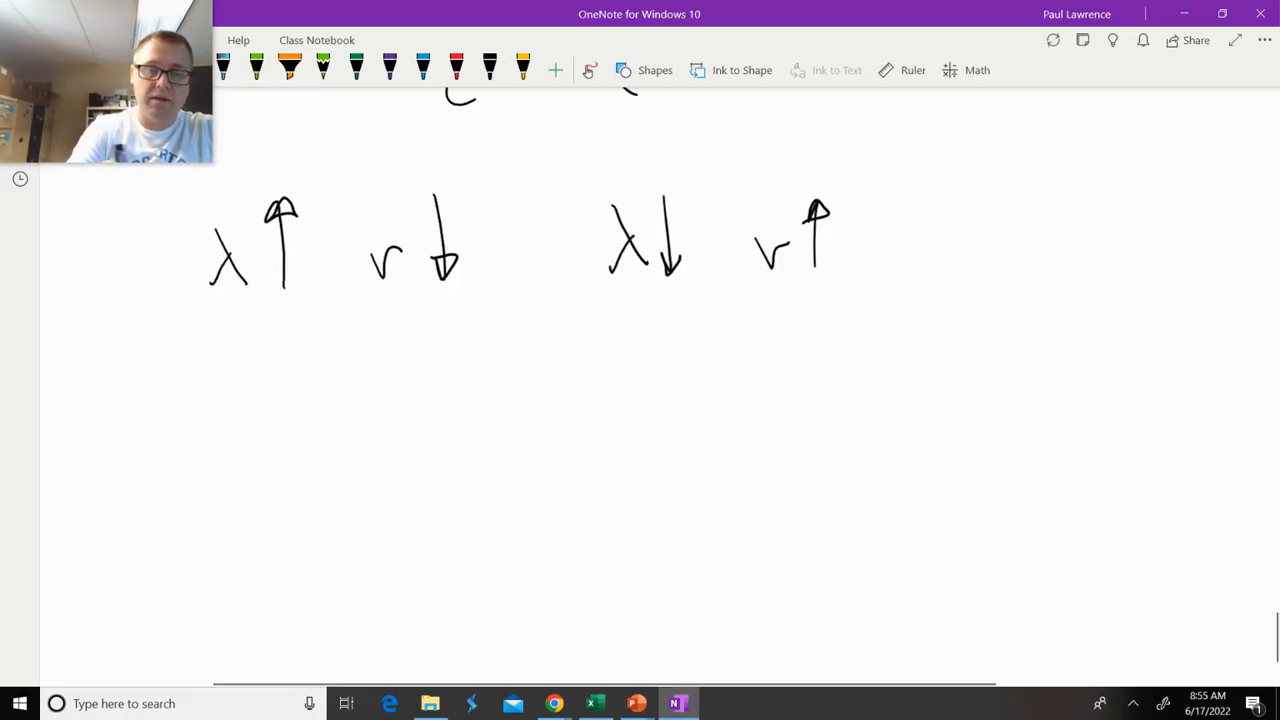
left_click_drag(323, 470, 650, 390)
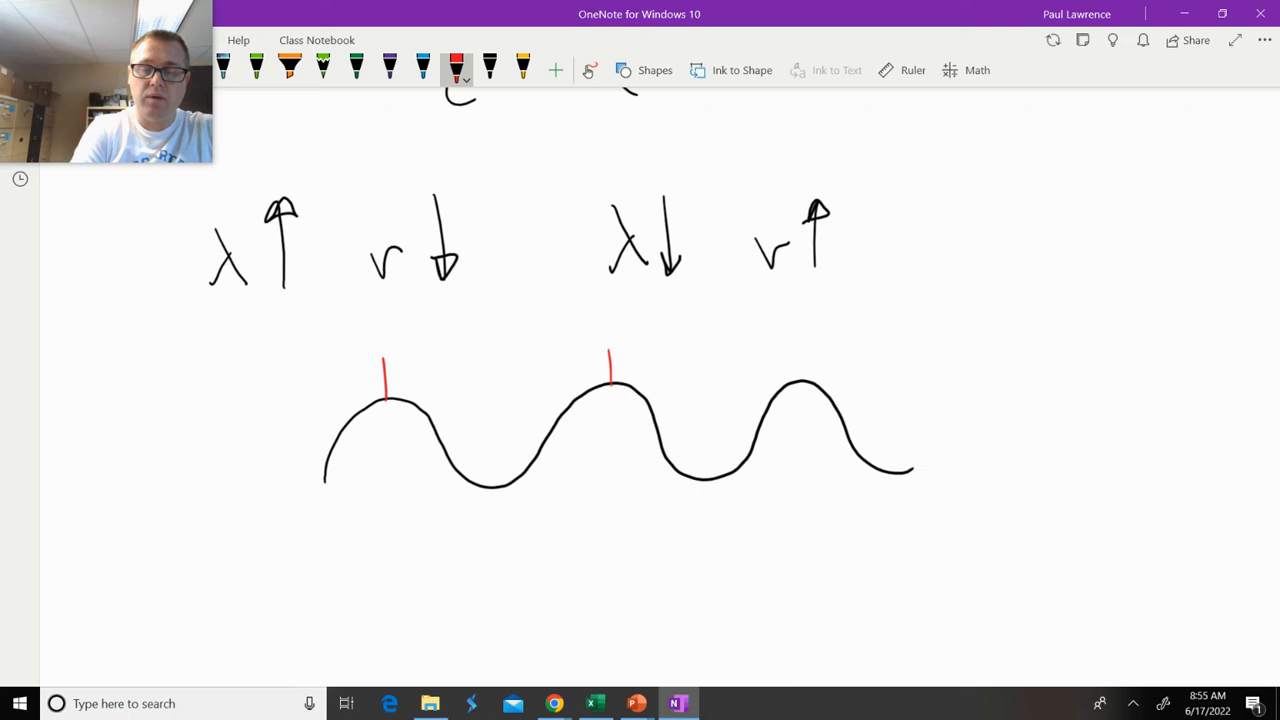
left_click_drag(388, 366, 580, 366)
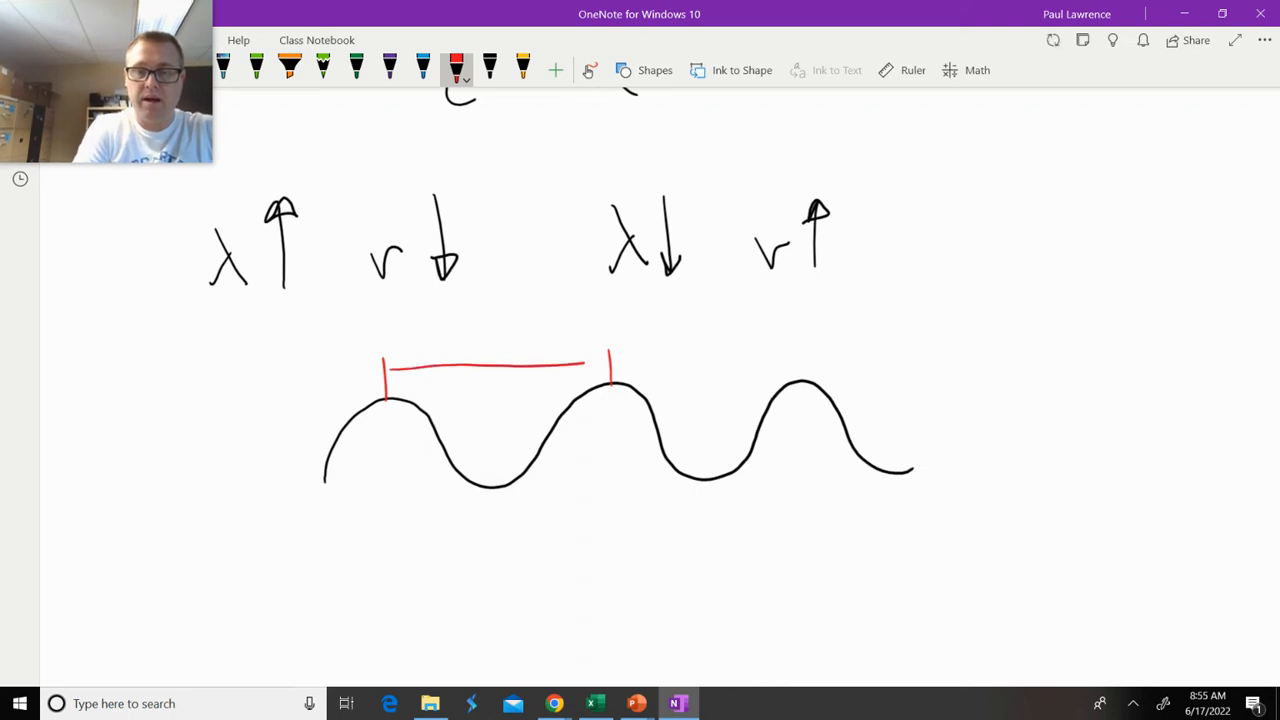
left_click_drag(585, 362, 390, 368)
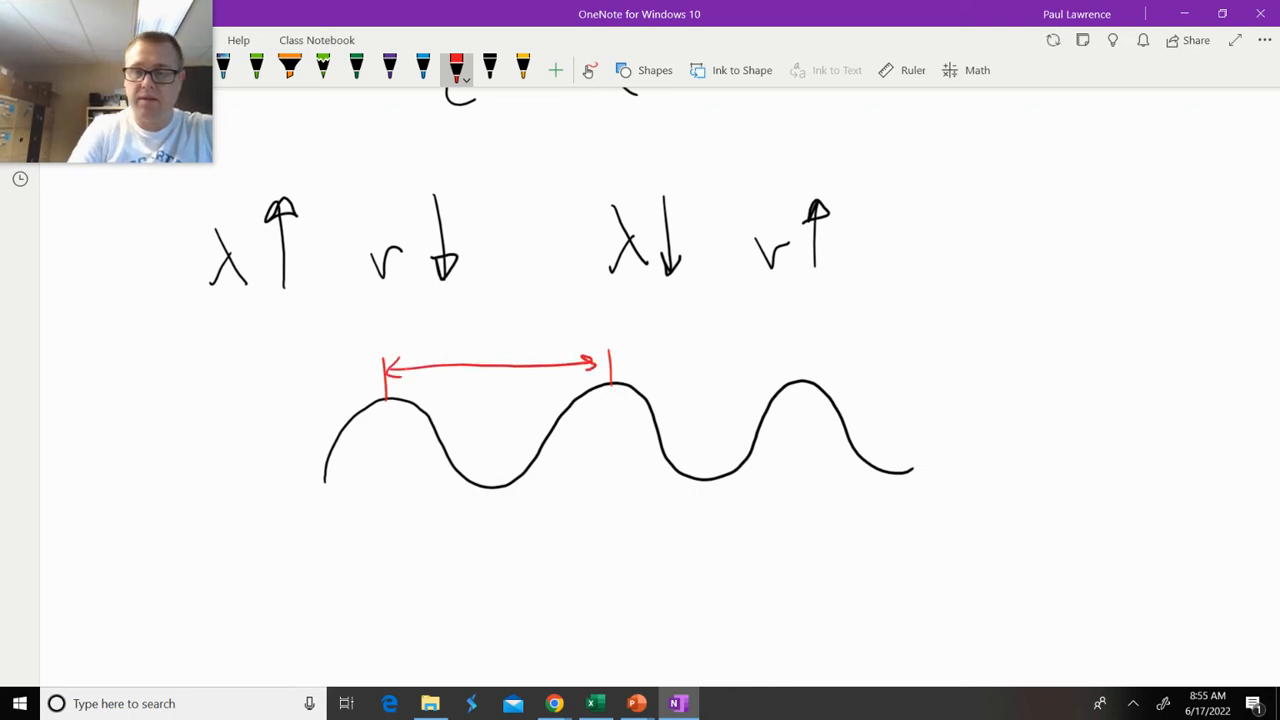
left_click(488, 70)
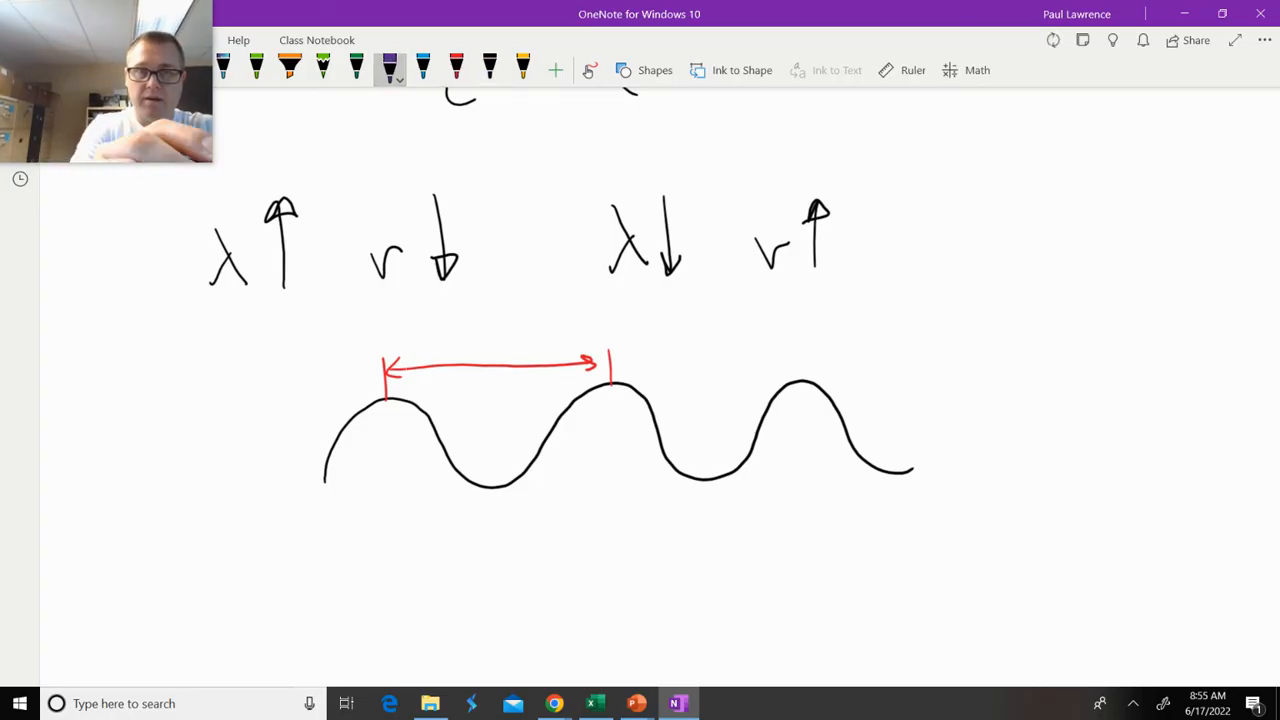
Draw a tighter green wave below and mark its shorter wavelength with a red arrow.
left_click(356, 69)
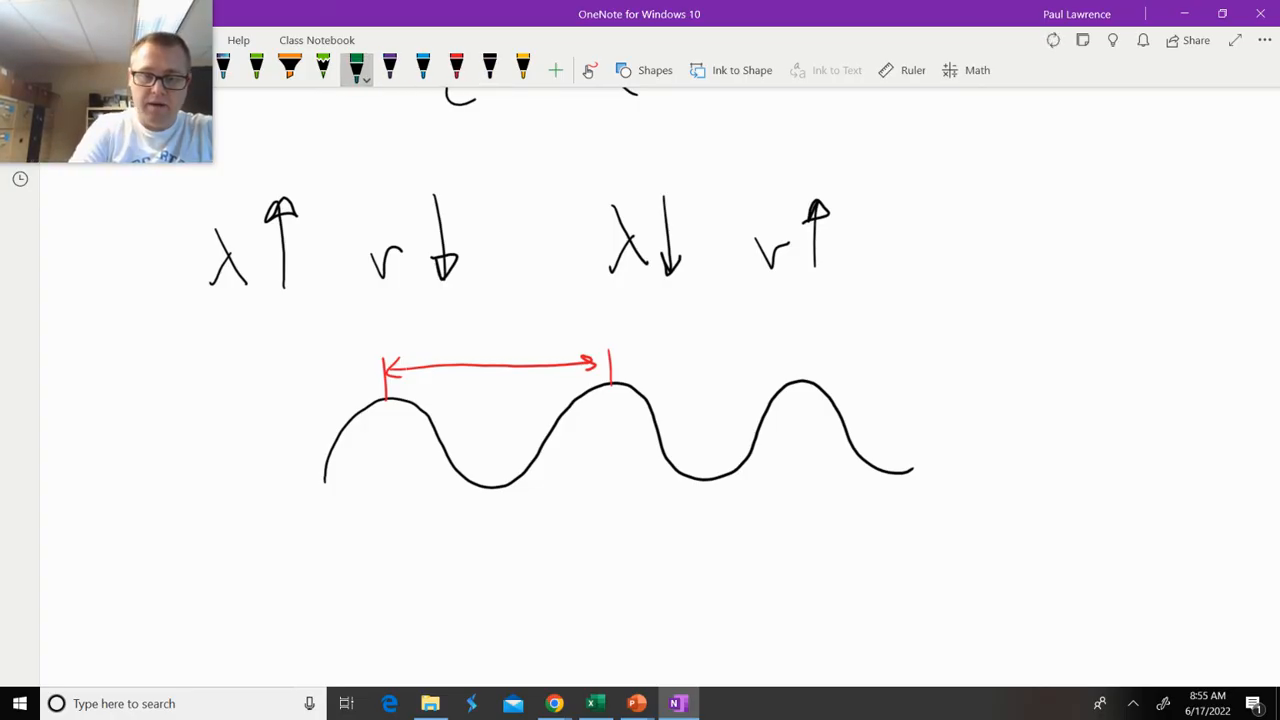
left_click_drag(340, 575, 720, 575)
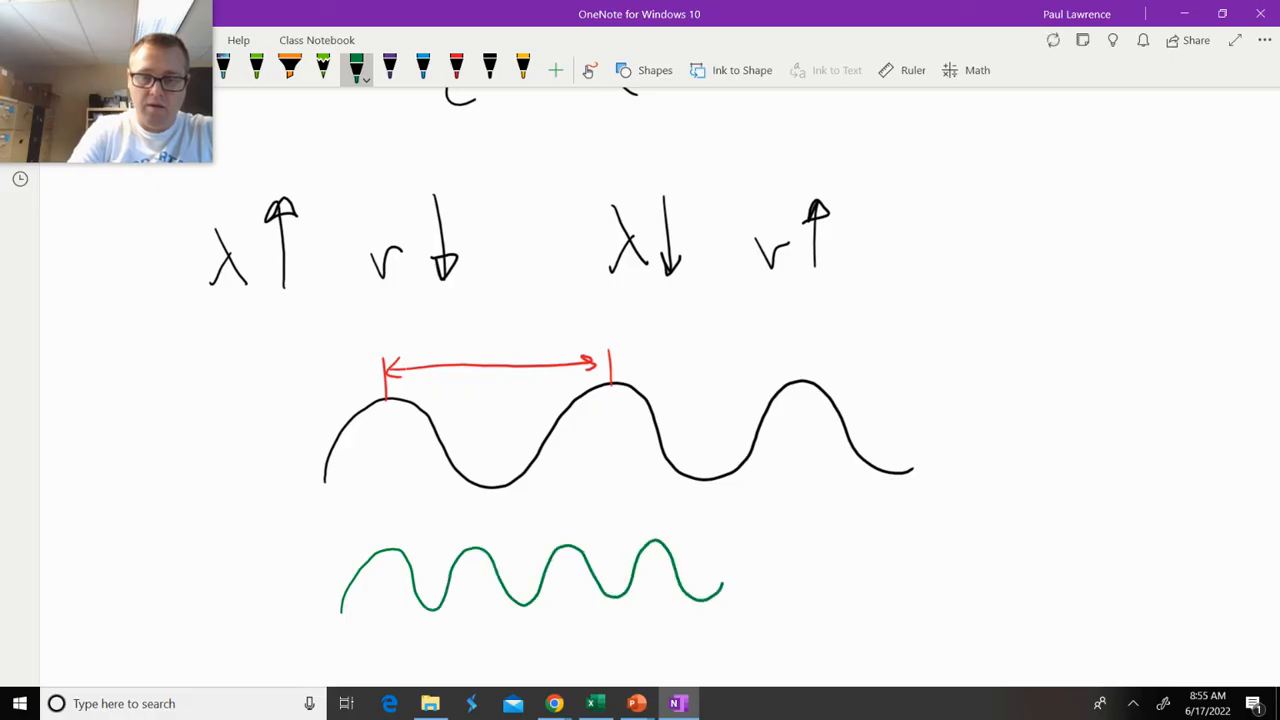
left_click_drag(725, 575, 910, 575)
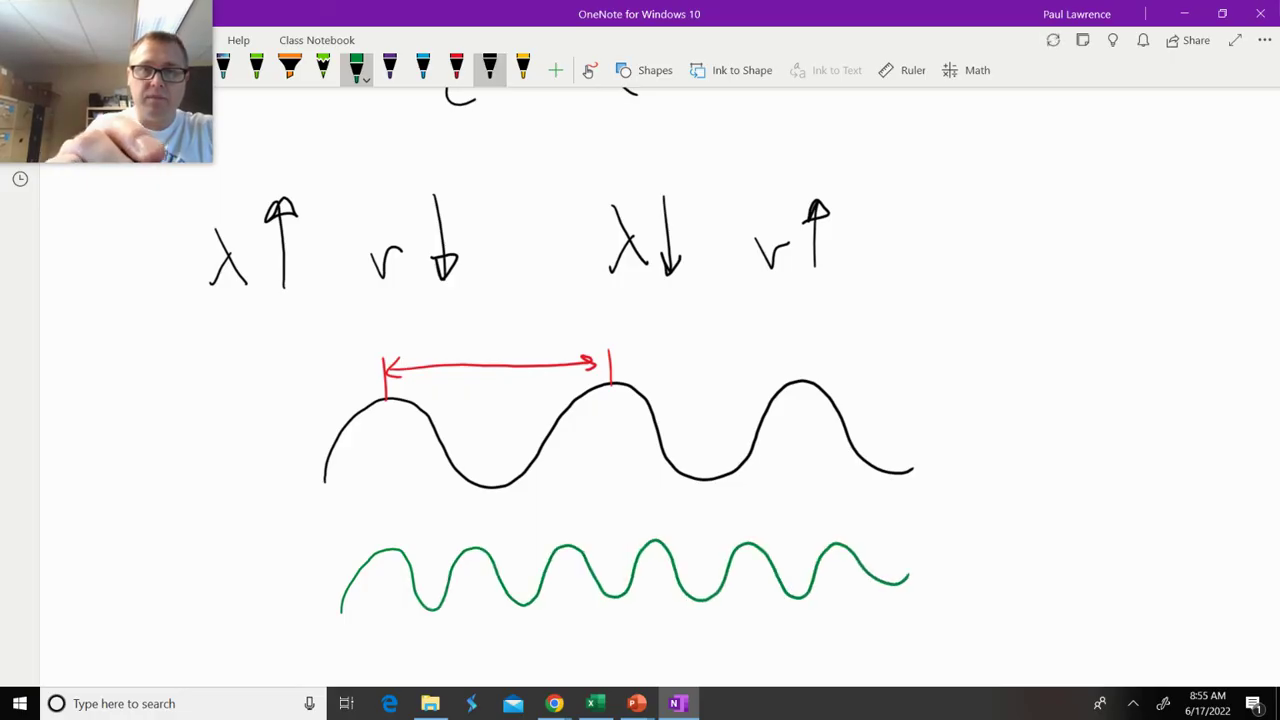
left_click(452, 69)
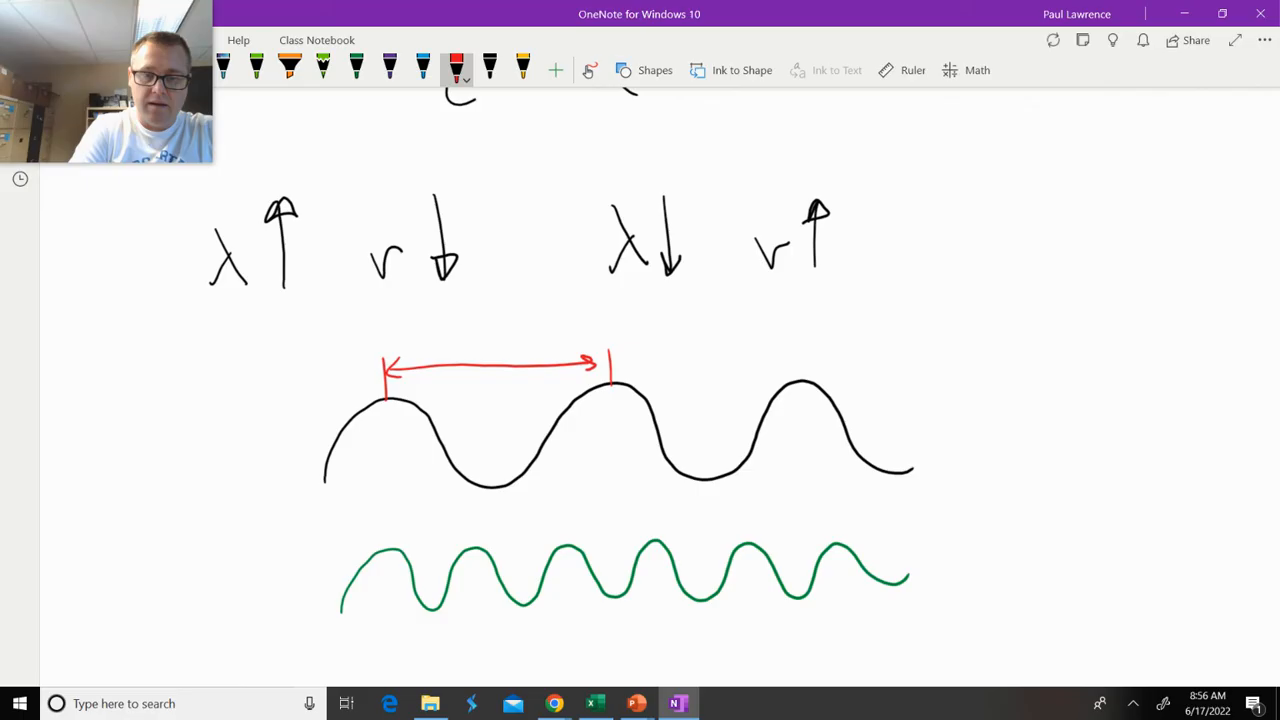
left_click_drag(385, 540, 465, 540)
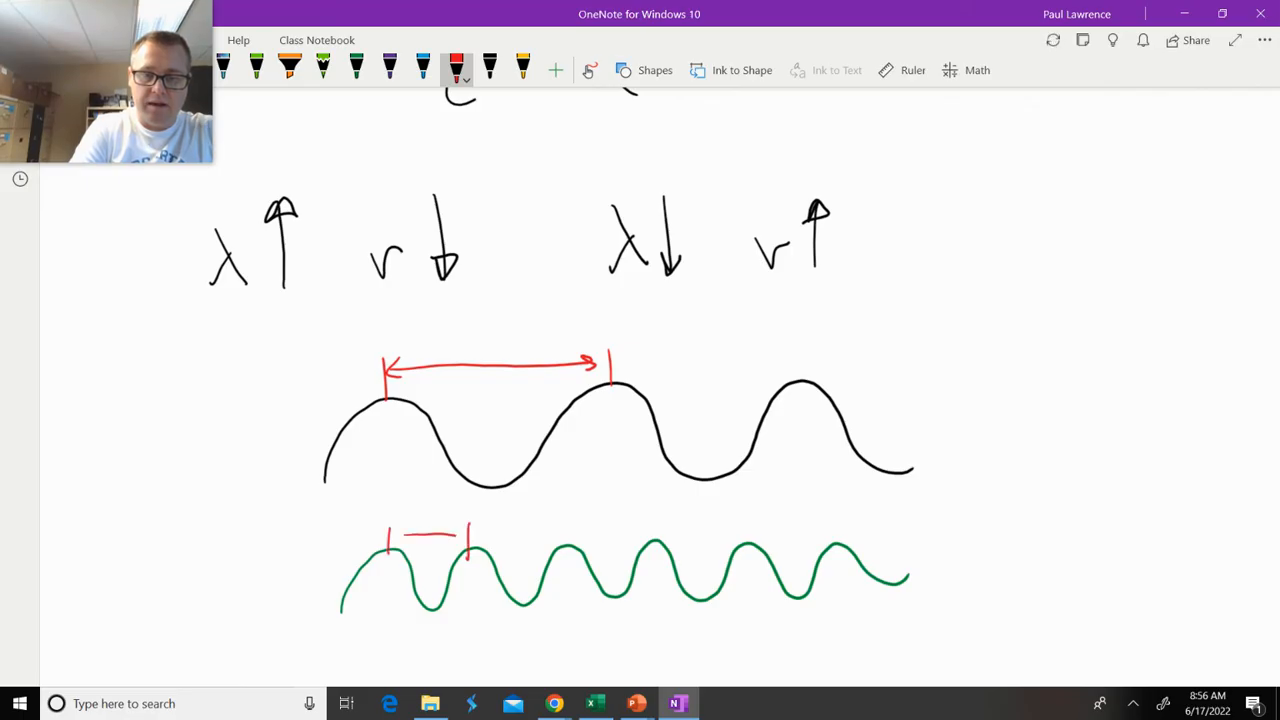
left_click_drag(390, 540, 460, 540)
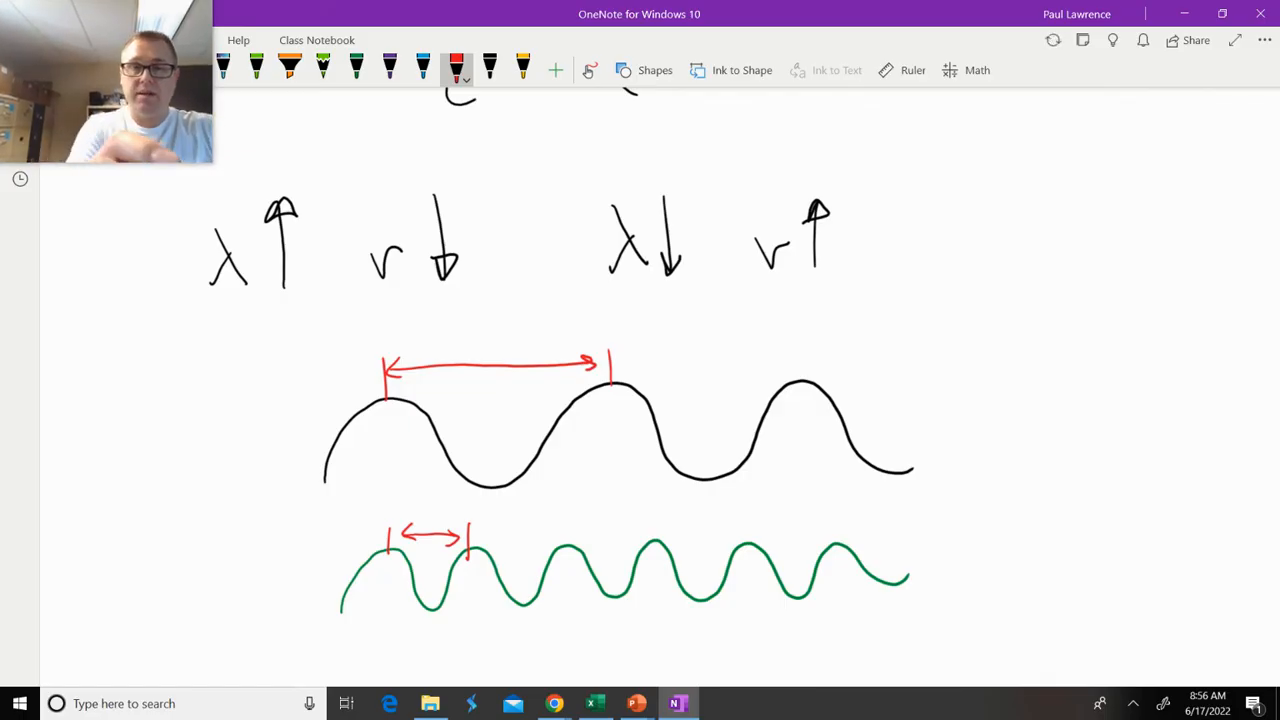
left_click_drag(350, 300, 835, 500)
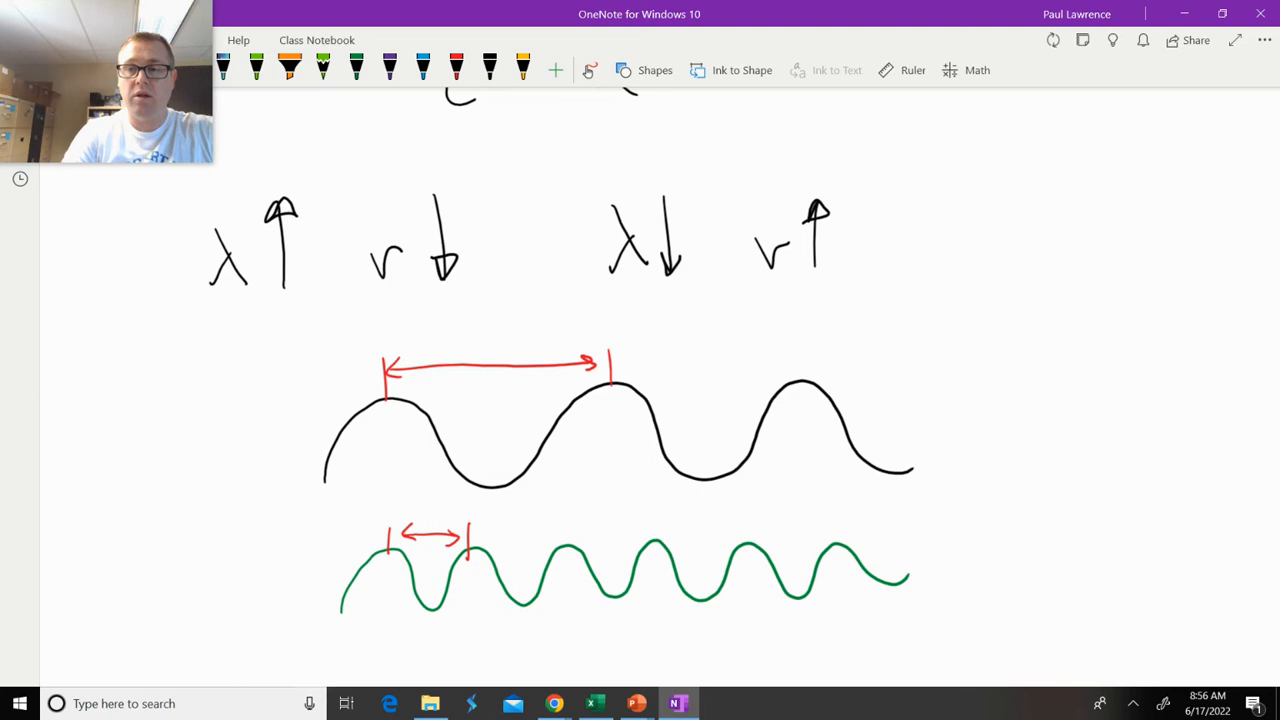
left_click(419, 65)
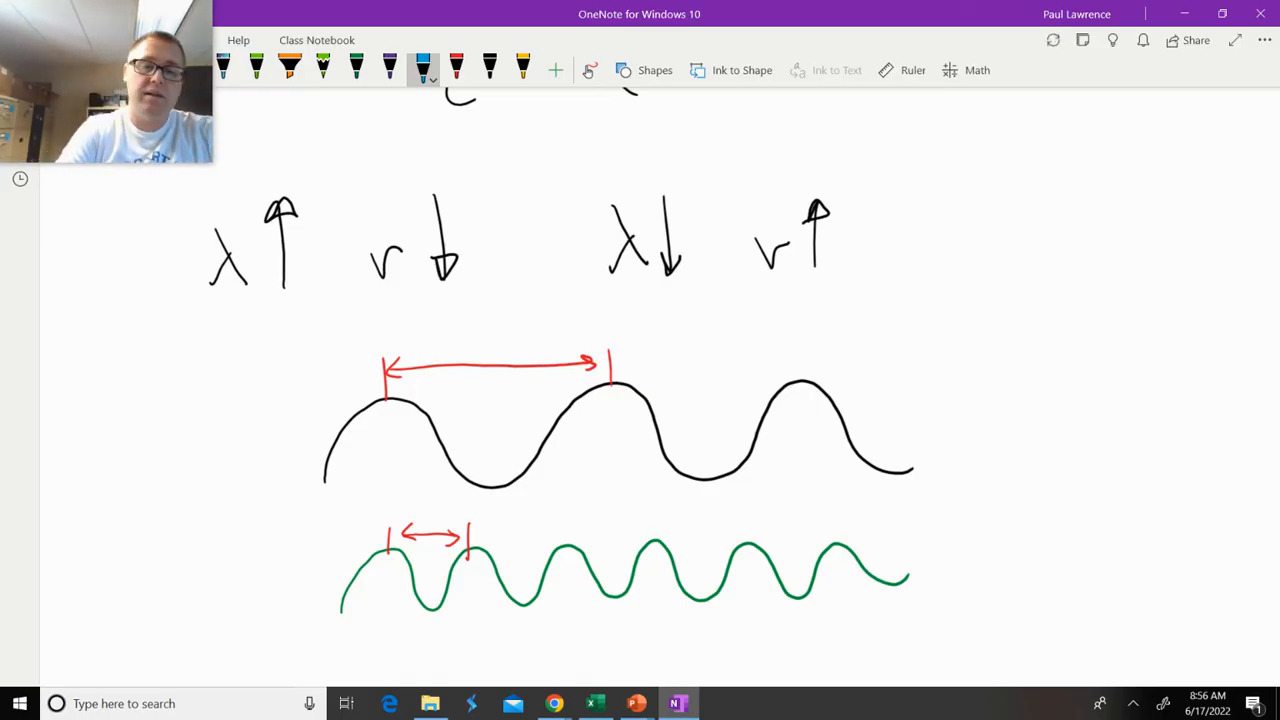
Draw blue lines through the waves' ends and ring the short green wave in blue.
left_click_drag(315, 320, 340, 650)
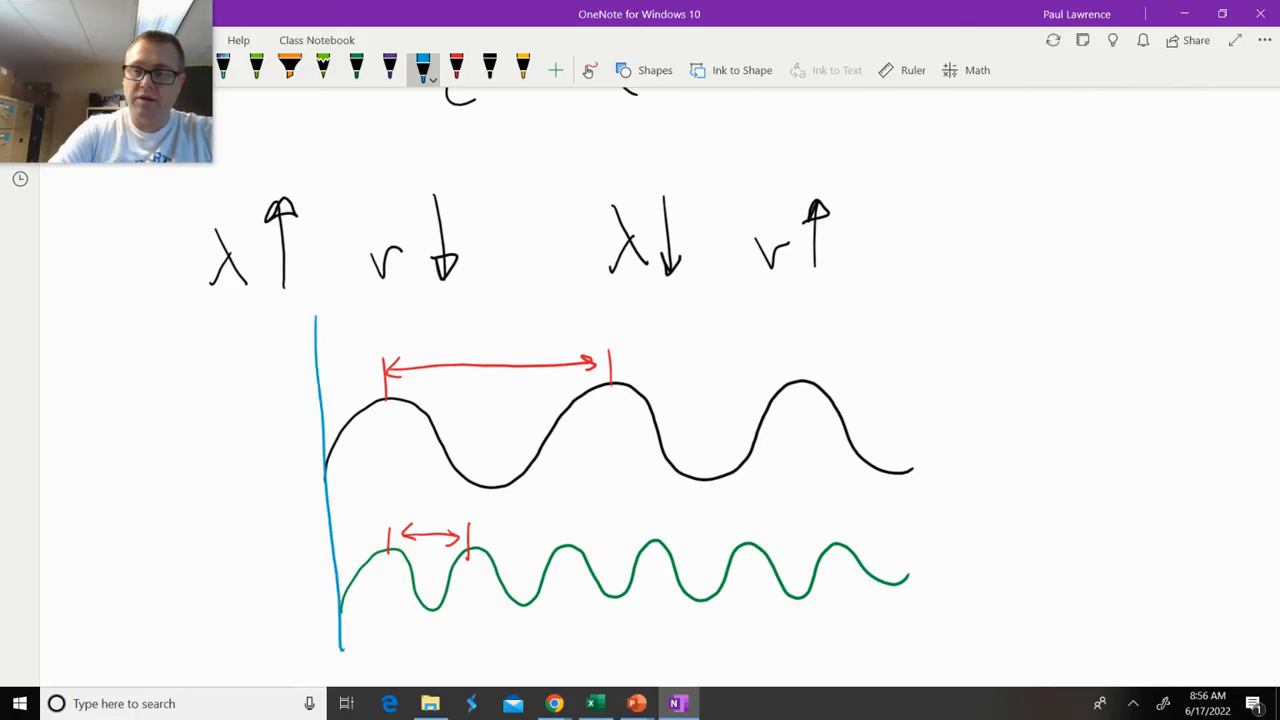
left_click_drag(895, 290, 940, 650)
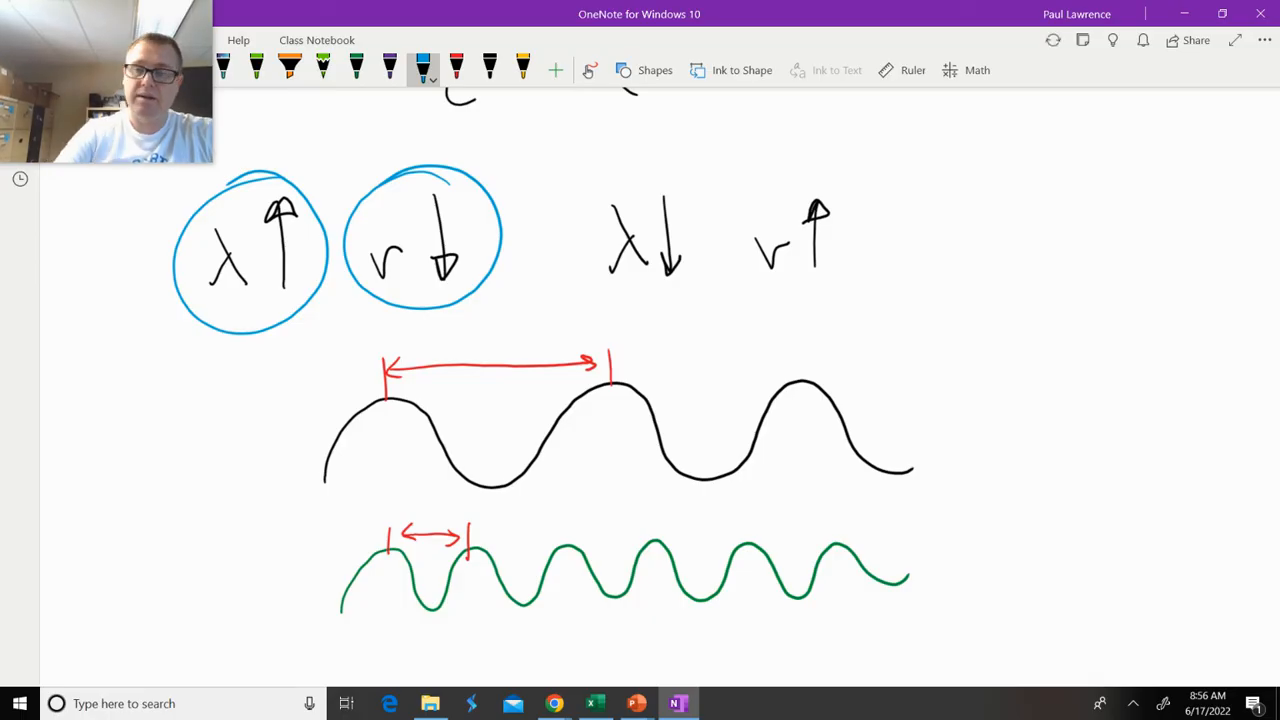
left_click_drag(608, 497, 875, 535)
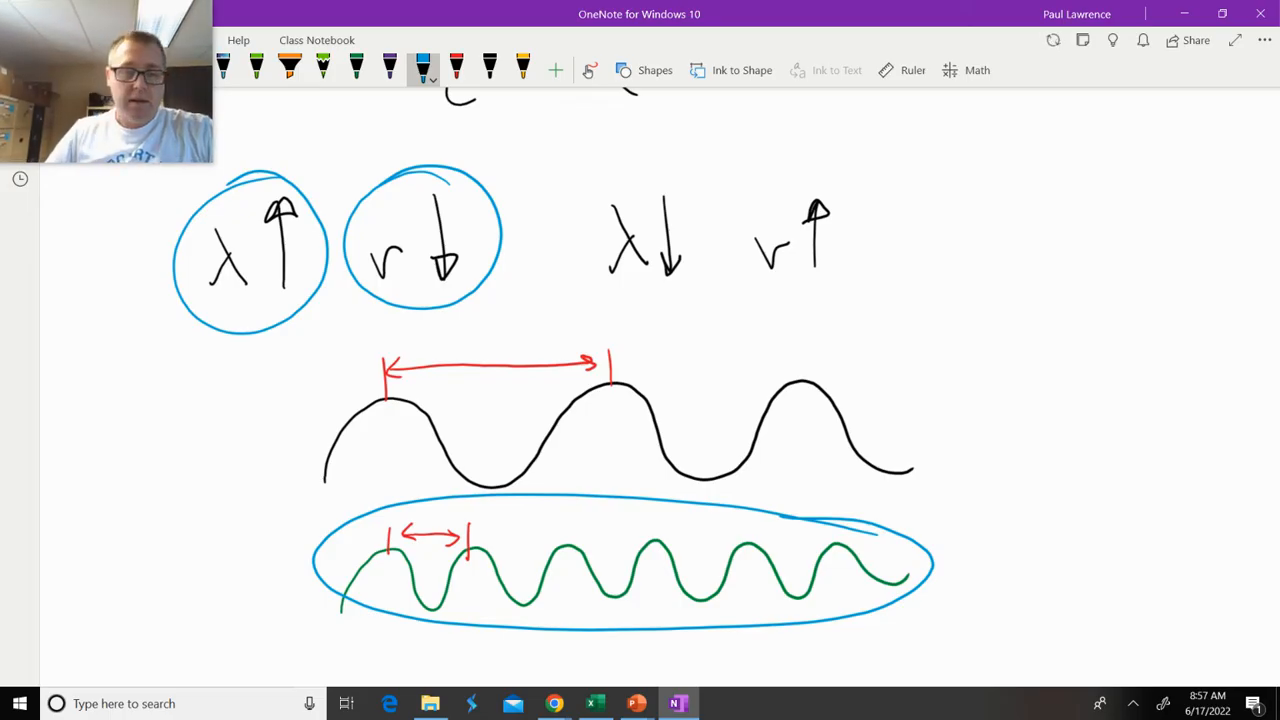
scroll("down", 3)
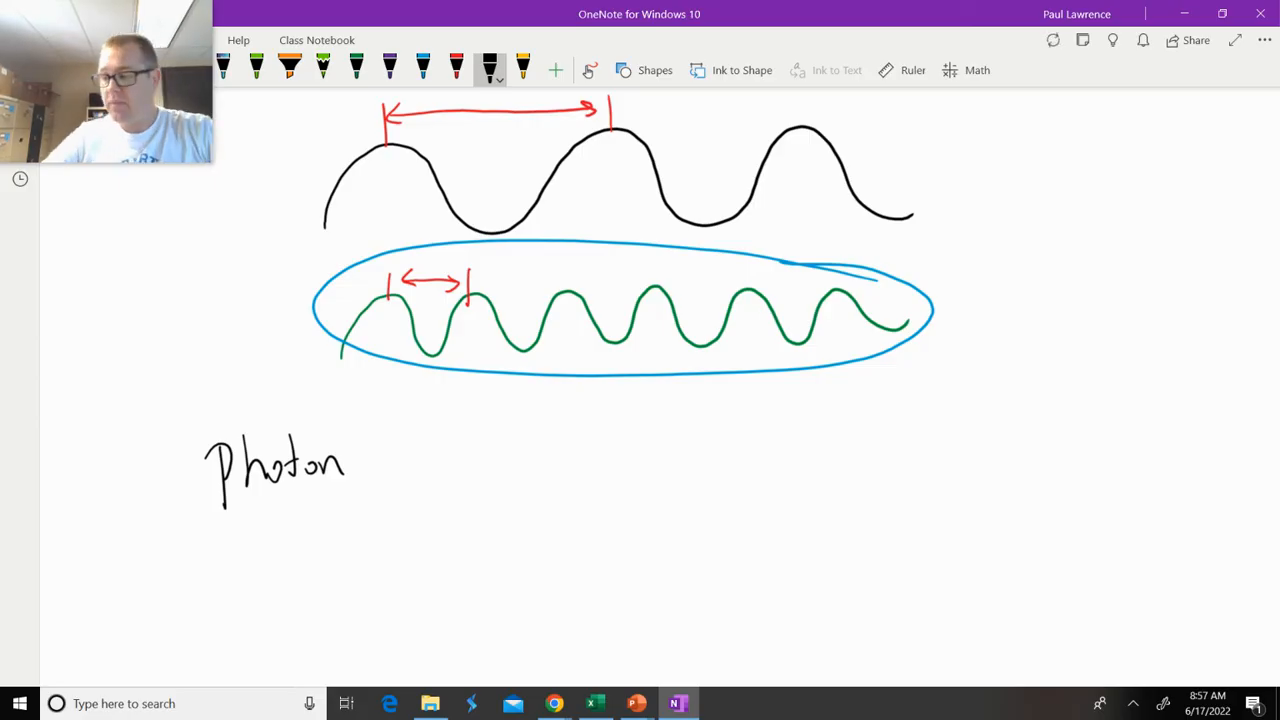
Handwrite E_photon = hν_photon in black, with h = 6.626 × 10^-34 J·s beside it.
scroll("down", 3)
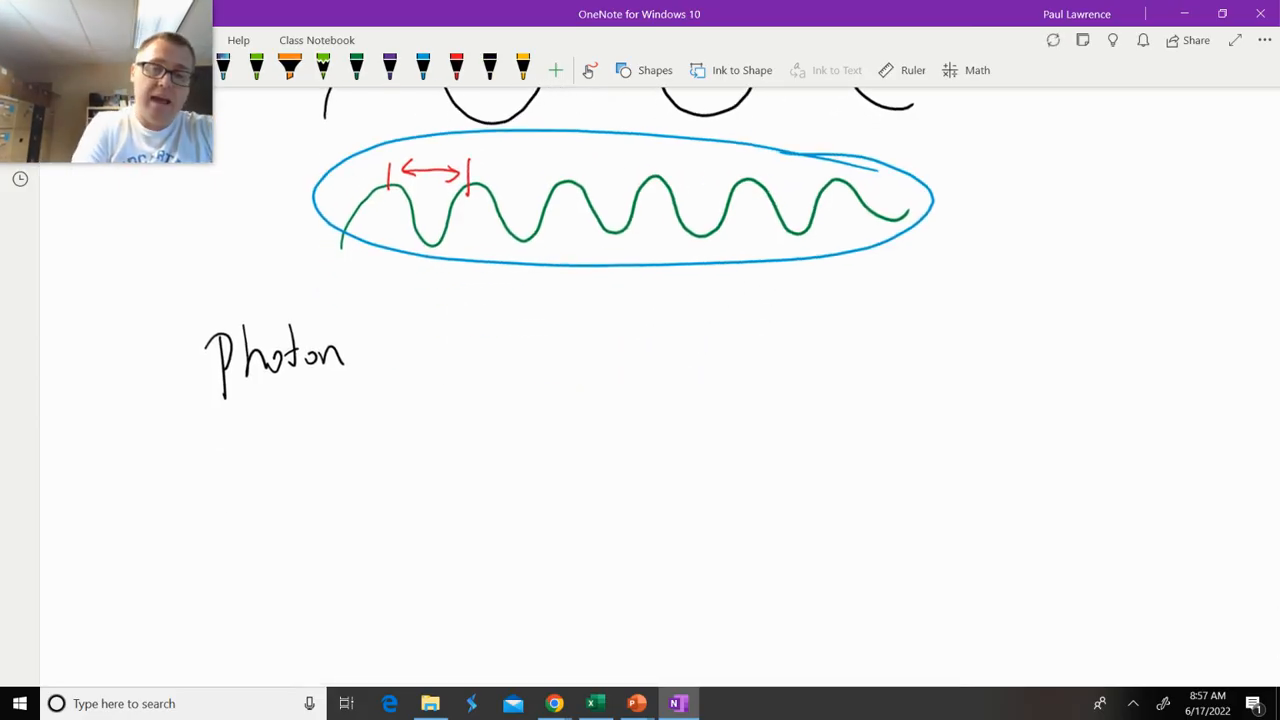
left_click(488, 67)
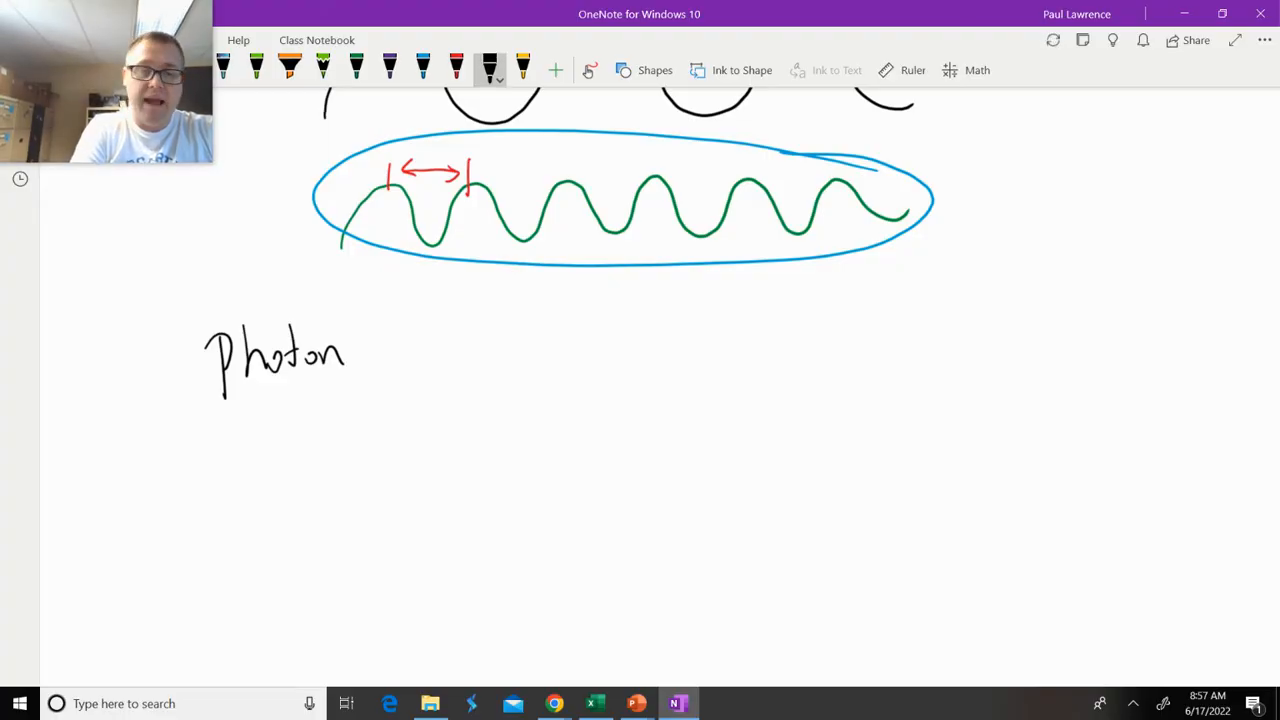
left_click_drag(430, 415, 385, 485)
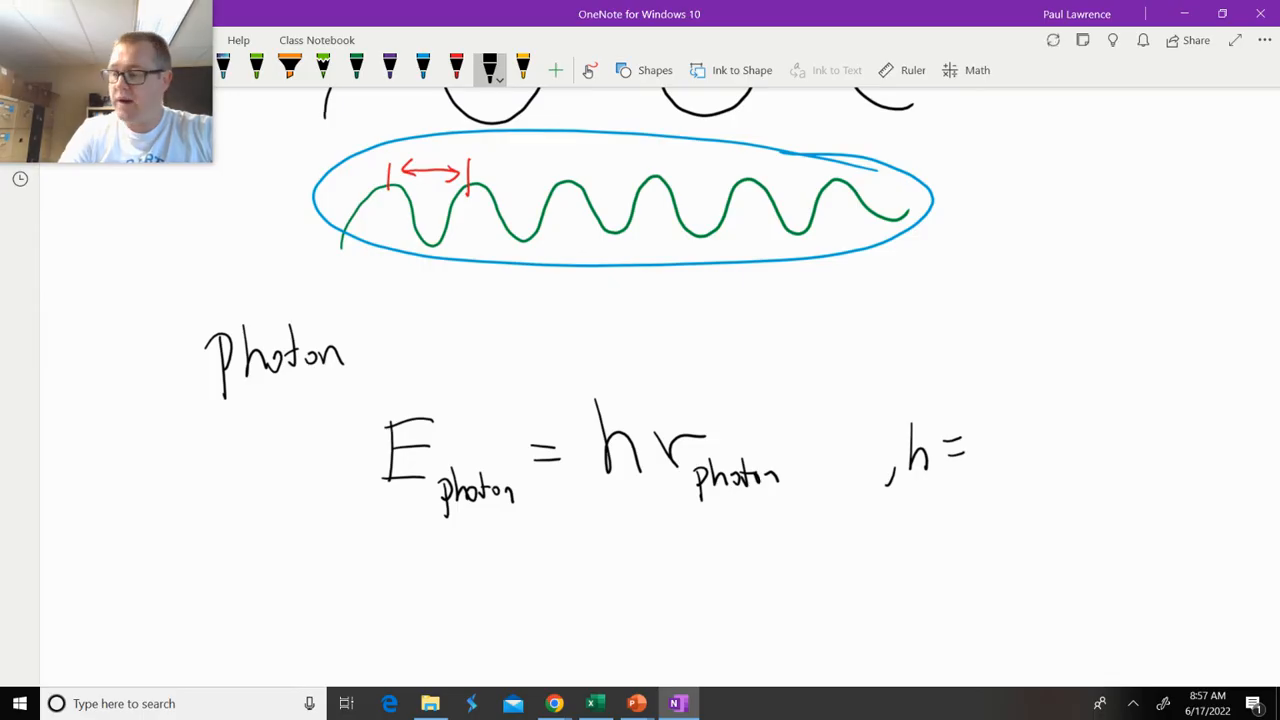
left_click_drag(995, 440, 1060, 460)
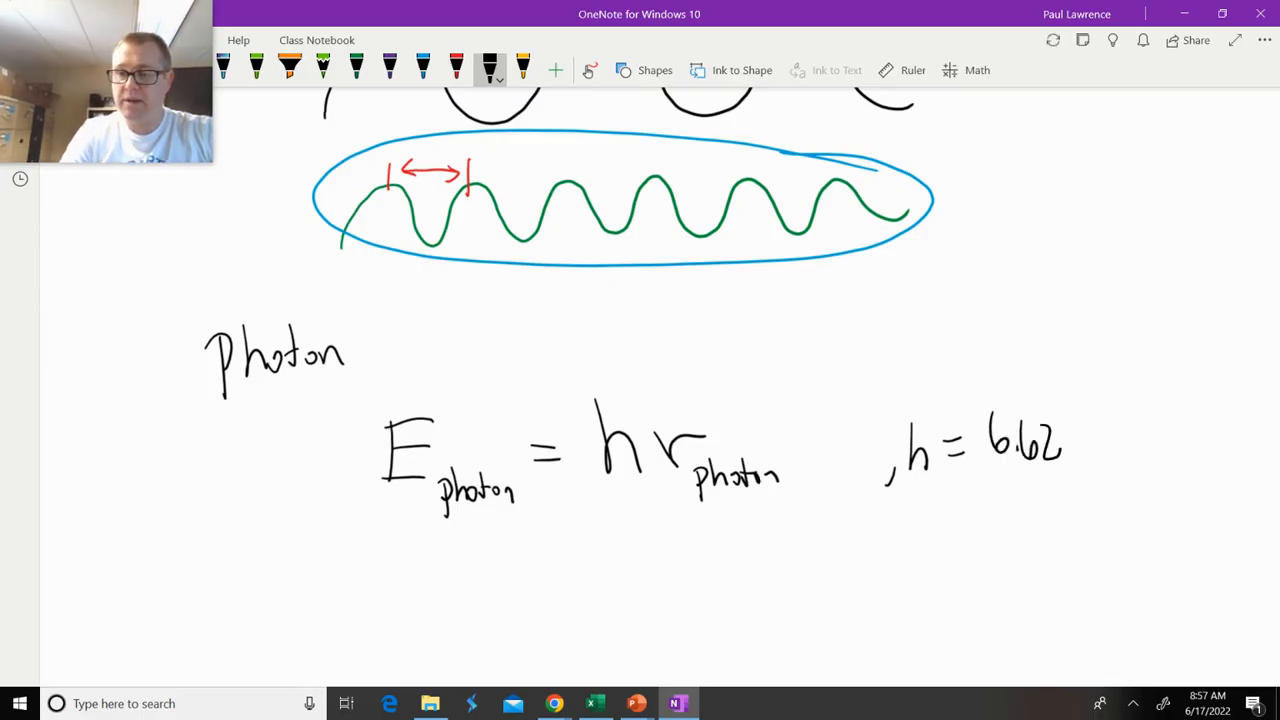
left_click_drag(1075, 440, 1110, 450)
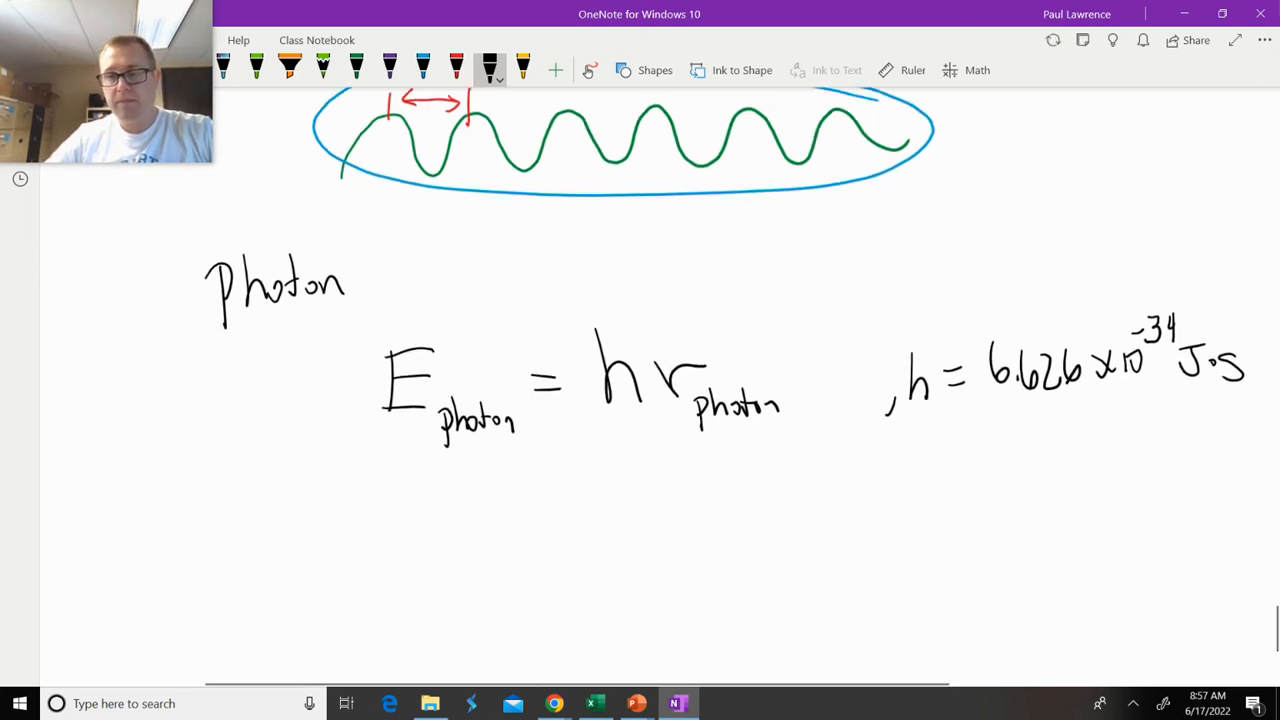
scroll("down", 3)
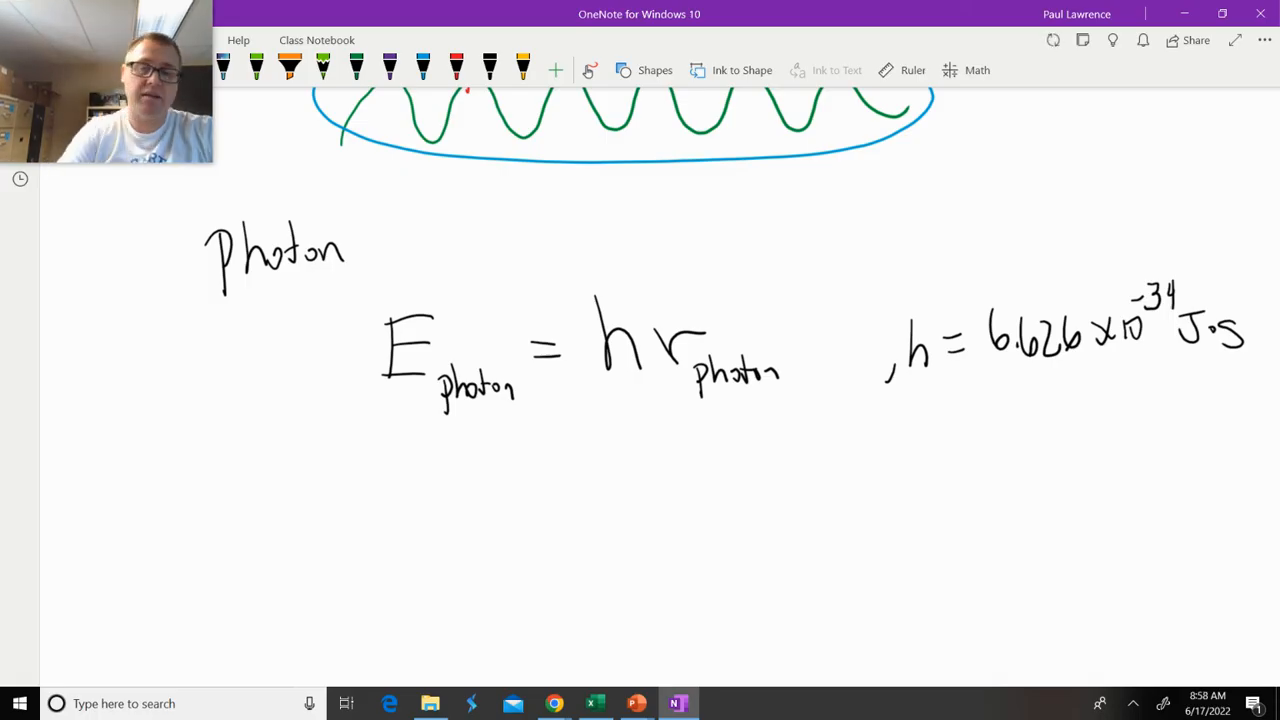
Handwrite E_photon ∝ ν_photon beneath the photon energy equation.
left_click(489, 70)
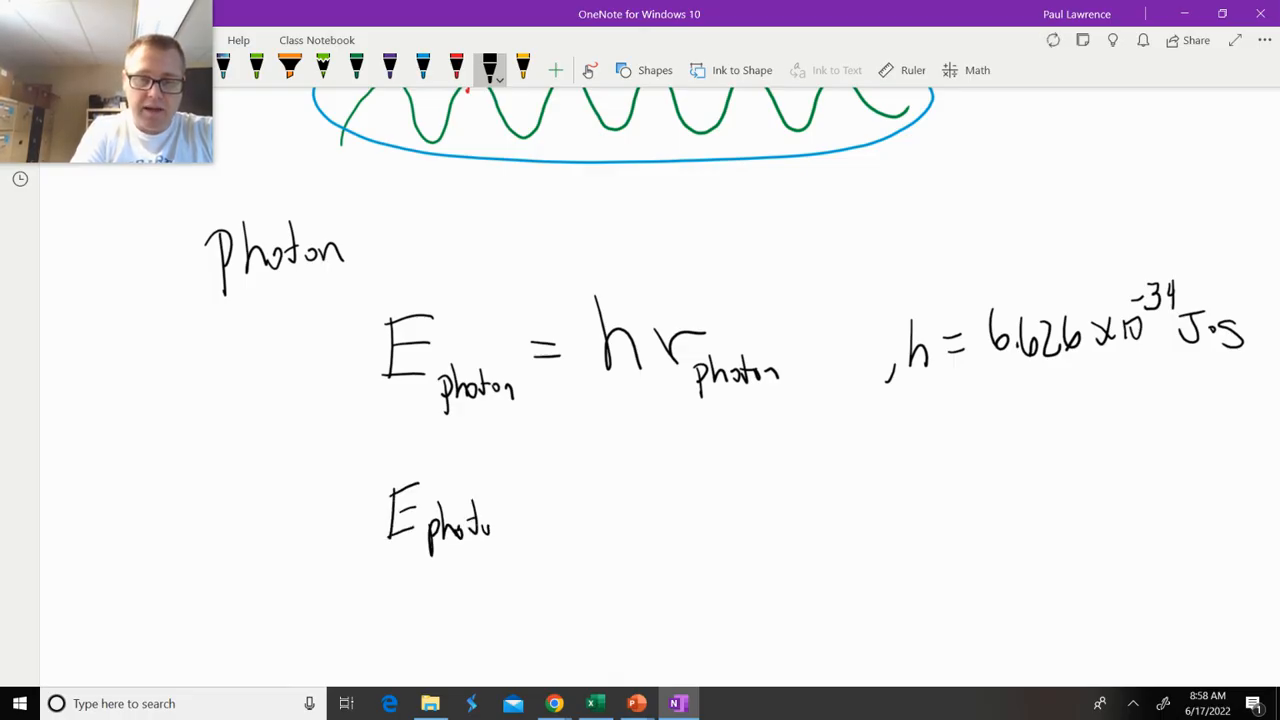
left_click_drag(540, 500, 595, 530)
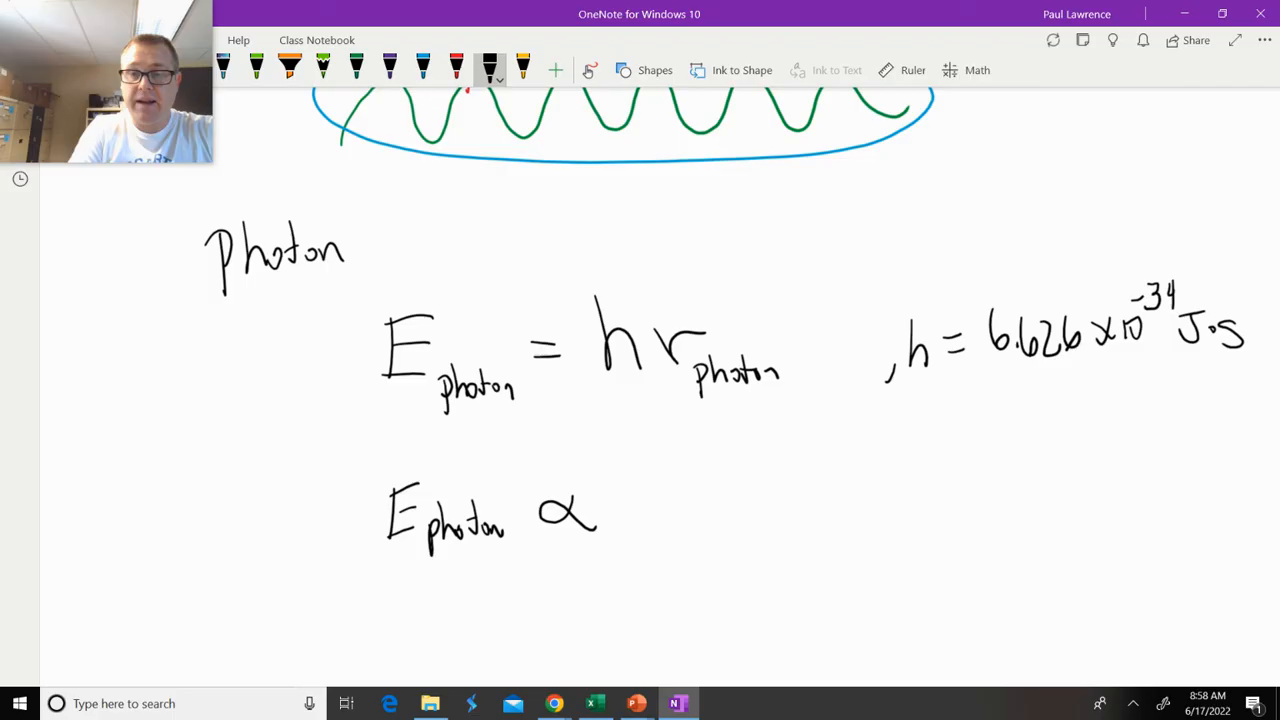
left_click_drag(635, 490, 675, 530)
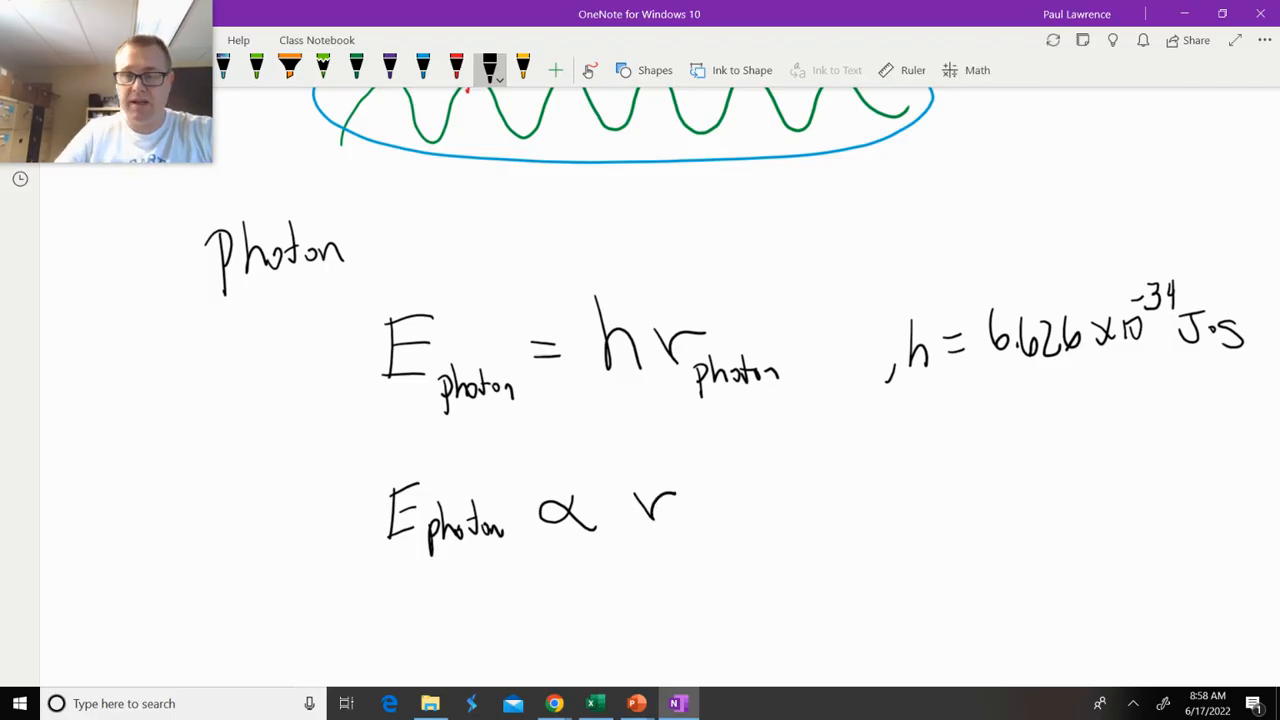
left_click_drag(680, 520, 700, 520)
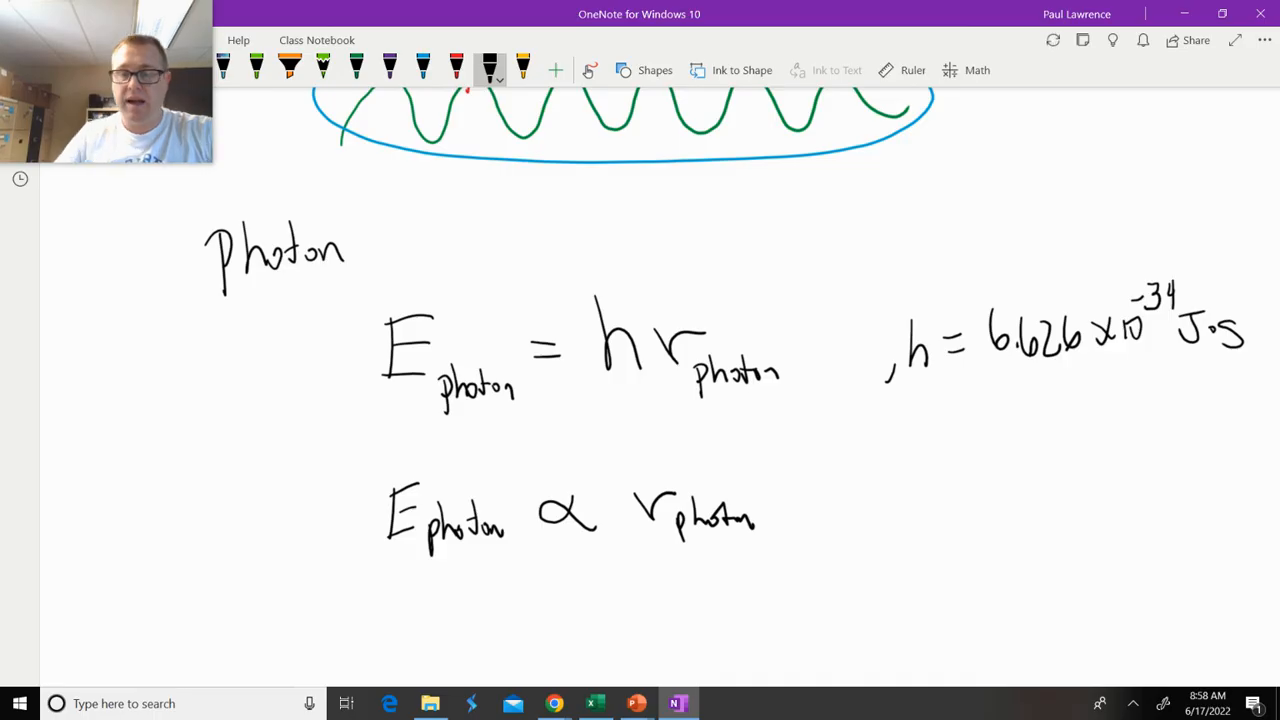
Write ν↑ E↑ and ν↓ E↓ to show energy rising and falling with frequency.
scroll("down", 3)
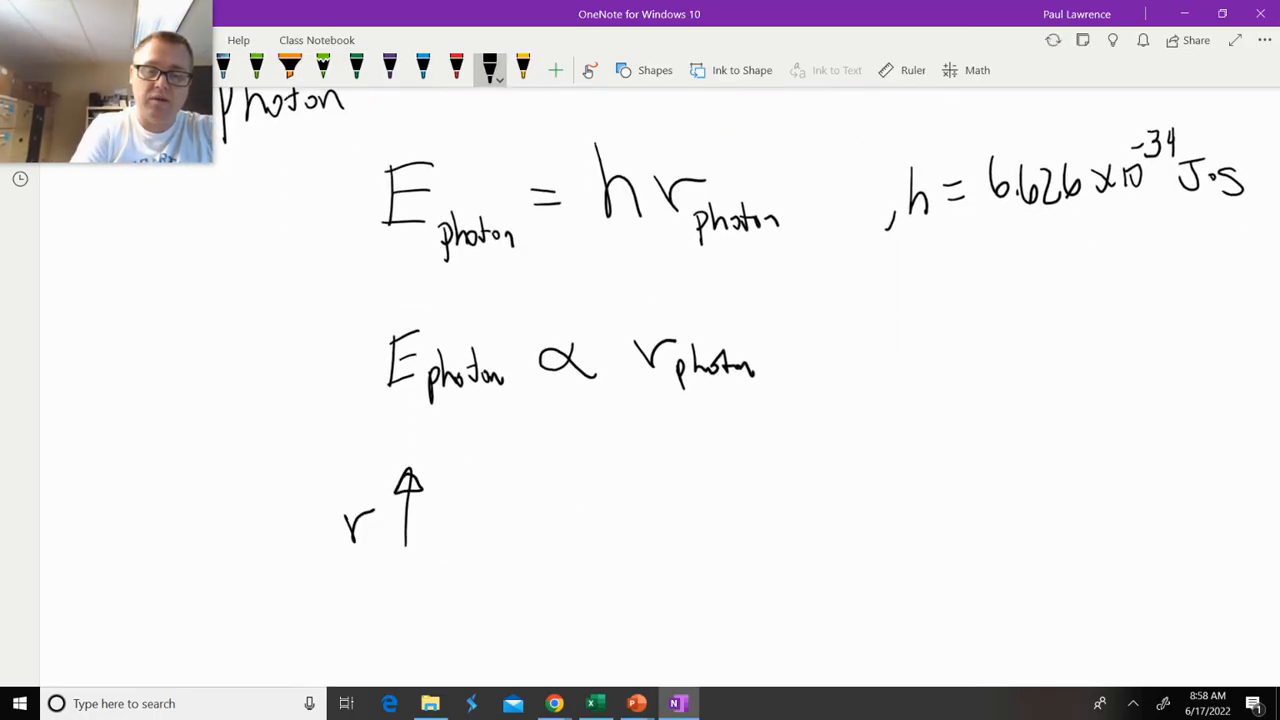
left_click_drag(545, 500, 515, 540)
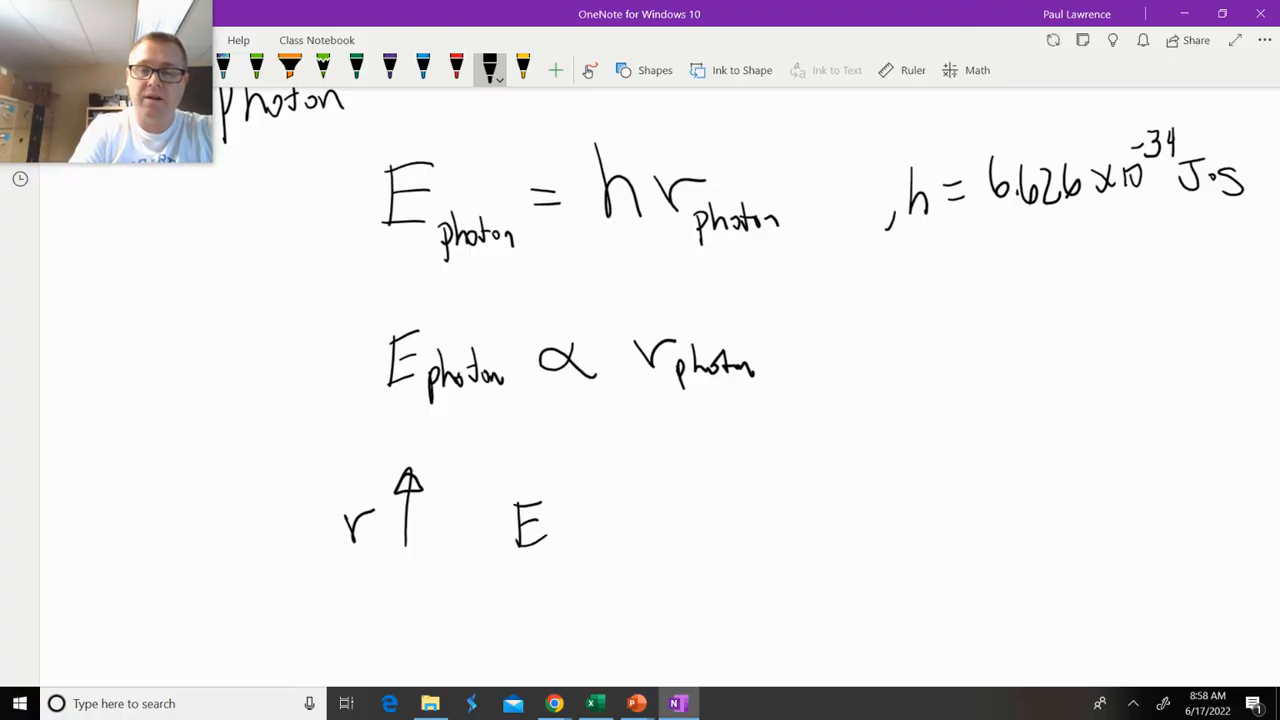
left_click_drag(570, 490, 580, 540)
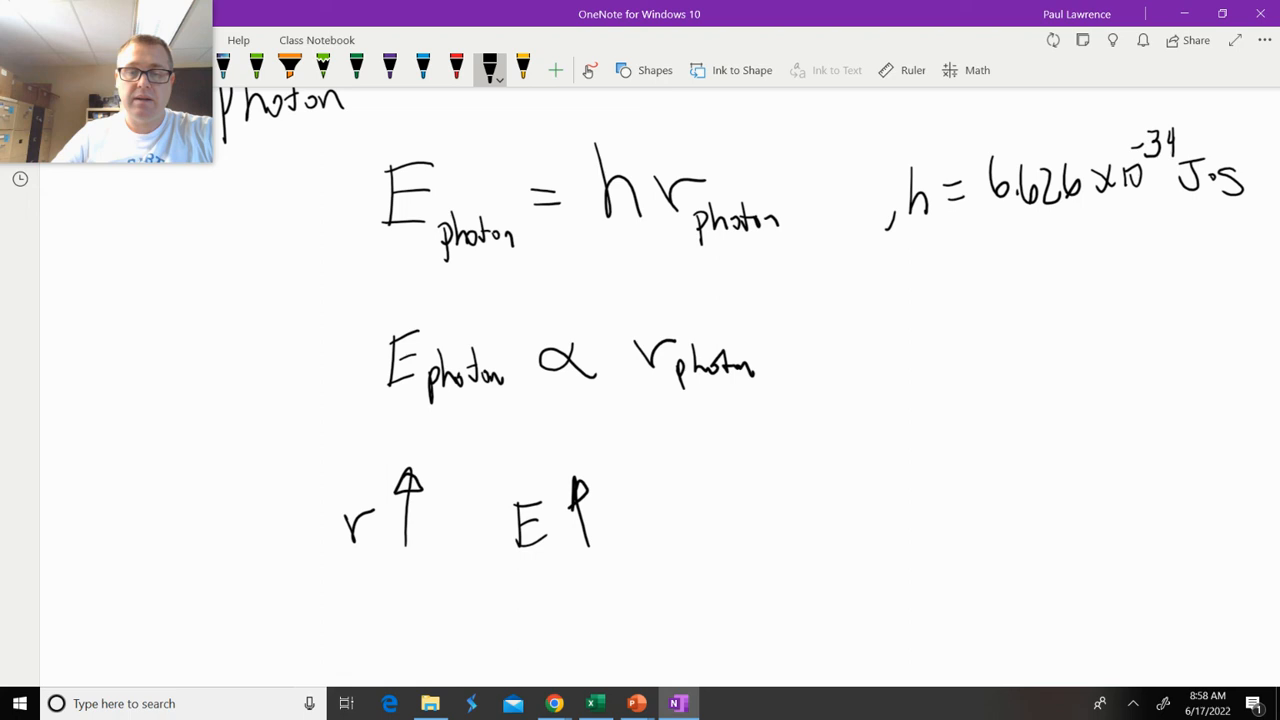
left_click_drag(710, 500, 780, 540)
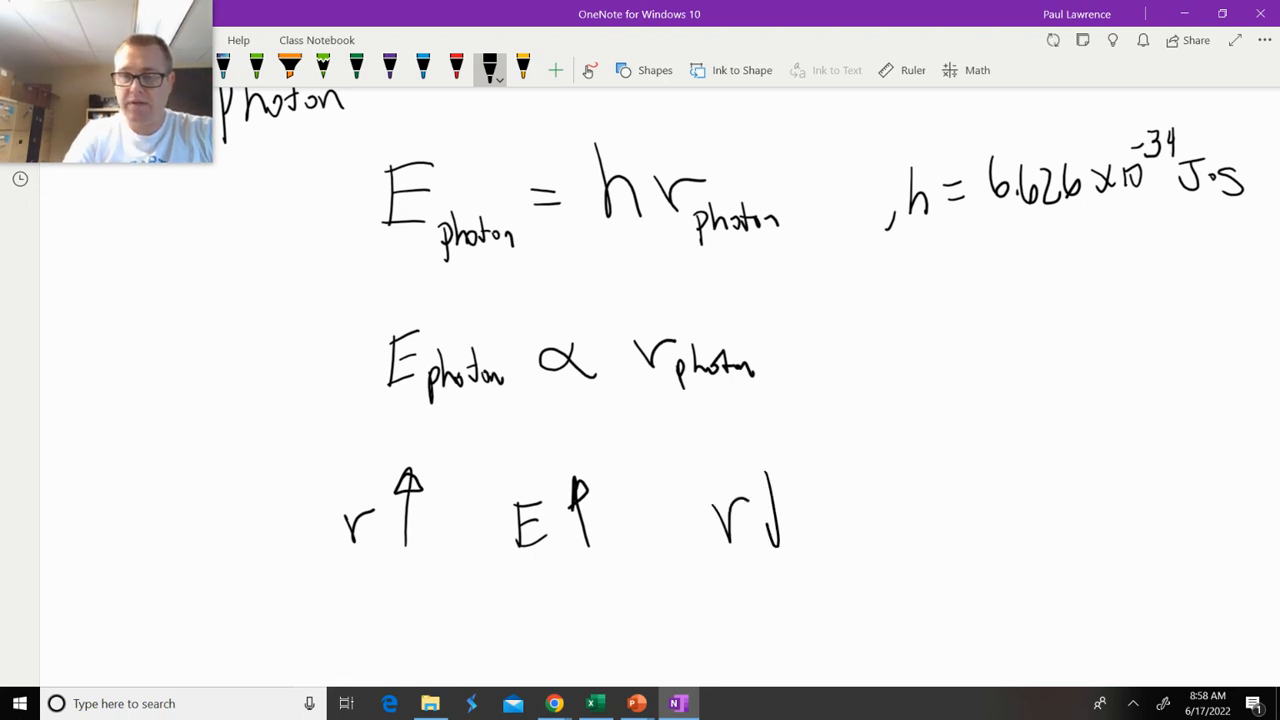
left_click_drag(775, 475, 775, 540)
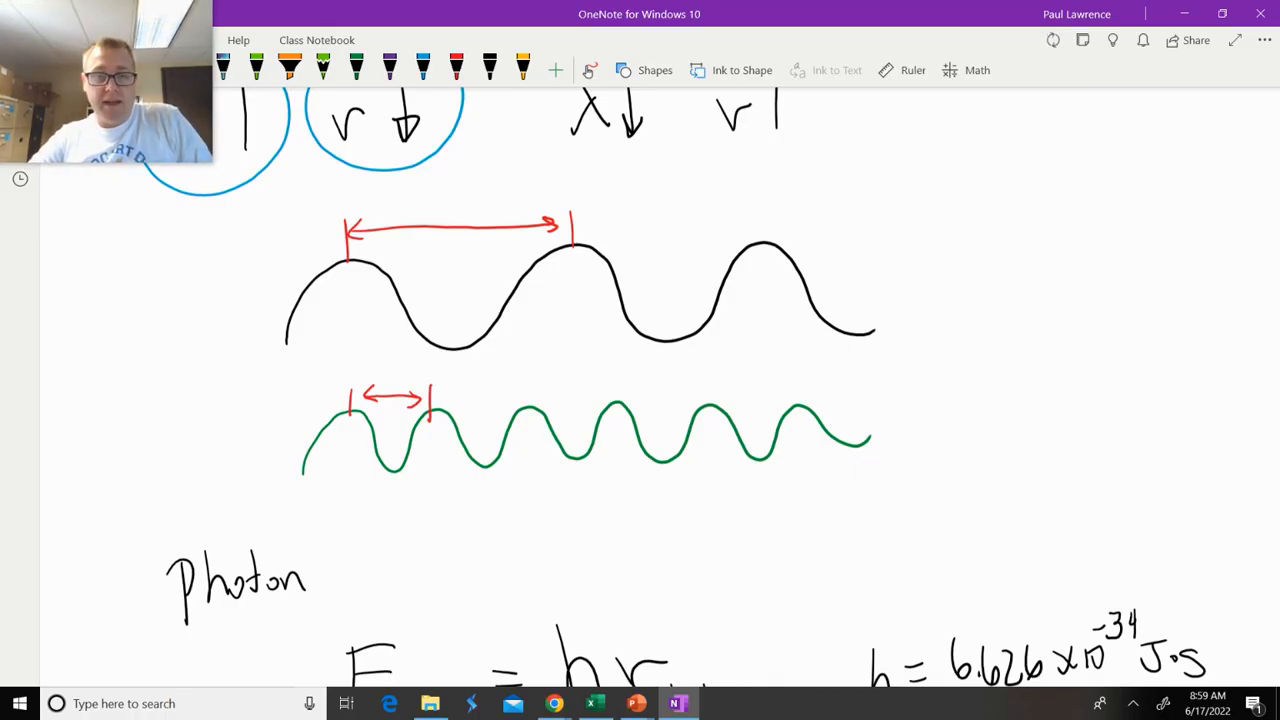
scroll("down", 3)
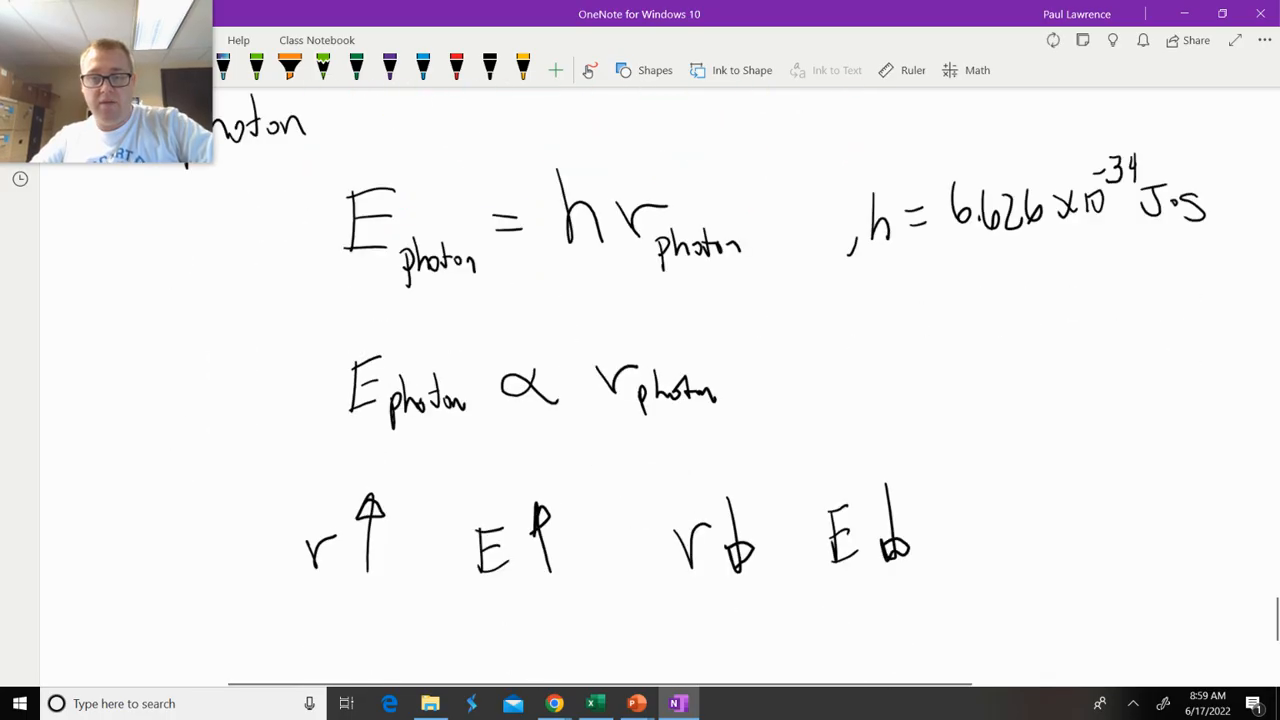
scroll("down", 3)
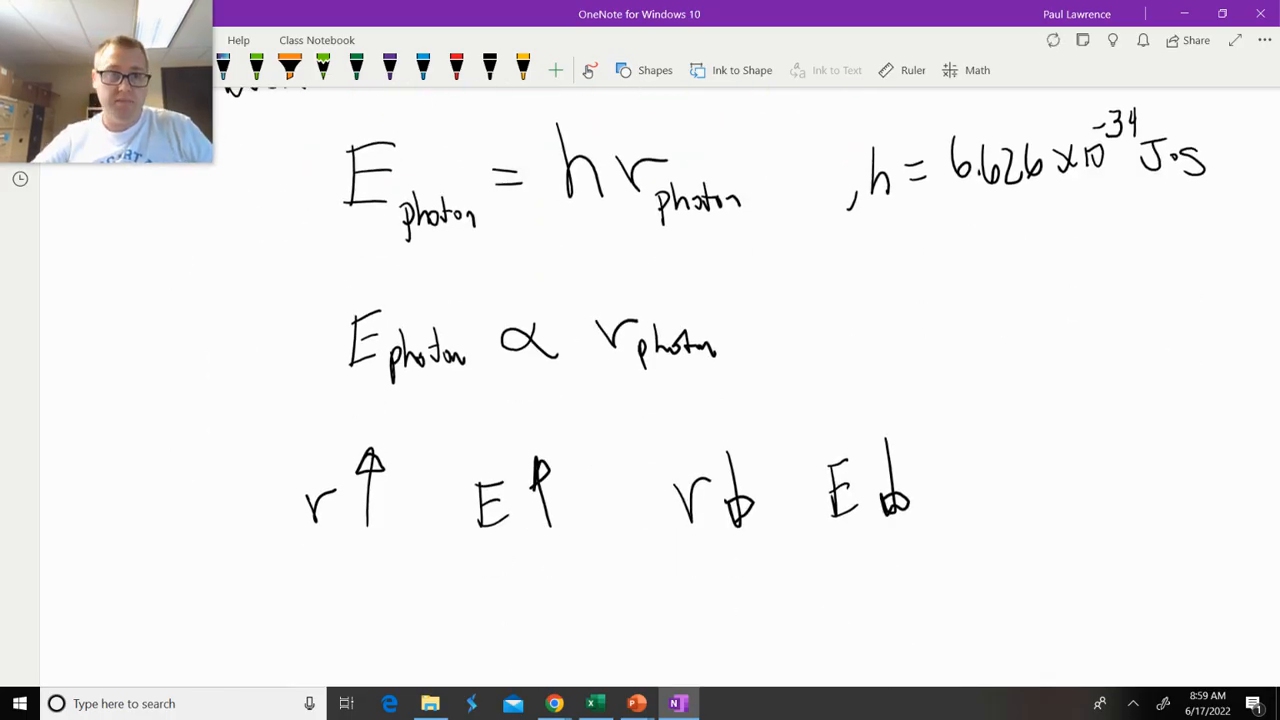